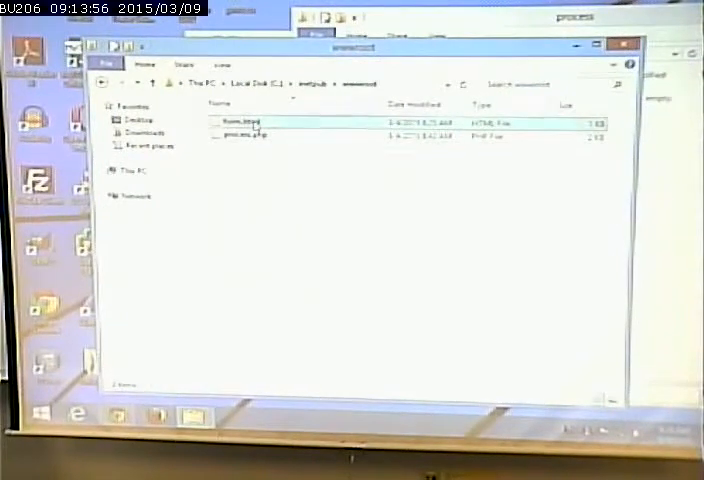
- Launch the HTML conversion form file from the folder so Firefox shows it
{"action": "left_click", "coordinate": [248, 120]}
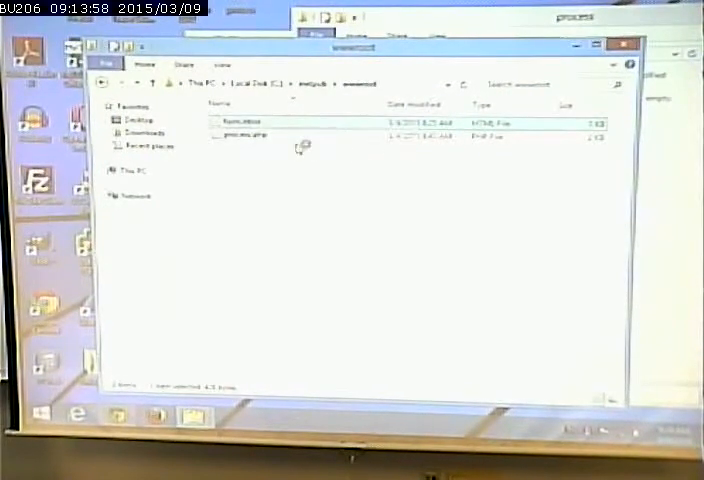
{"action": "double_click", "coordinate": [238, 120]}
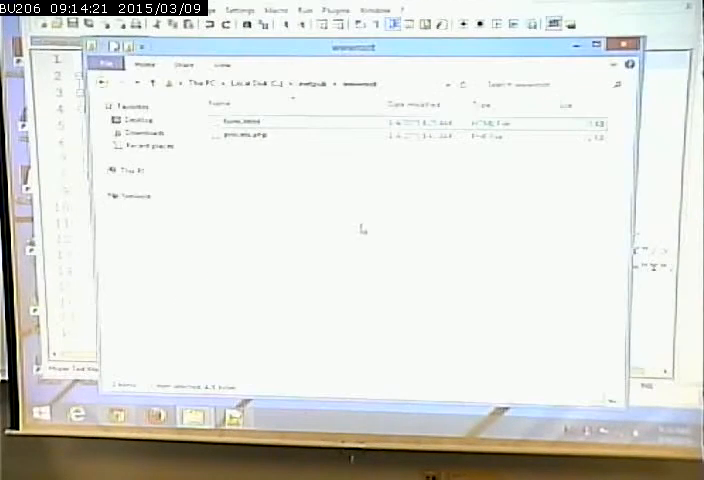
{"action": "mouse_move", "coordinate": [240, 120]}
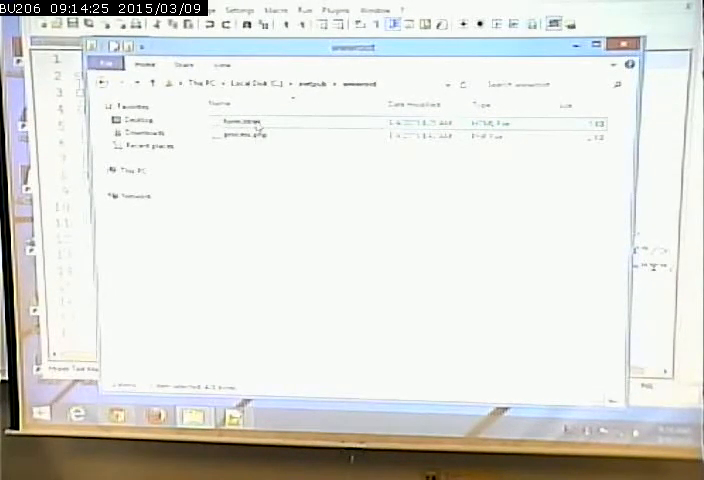
{"action": "double_click", "coordinate": [244, 120]}
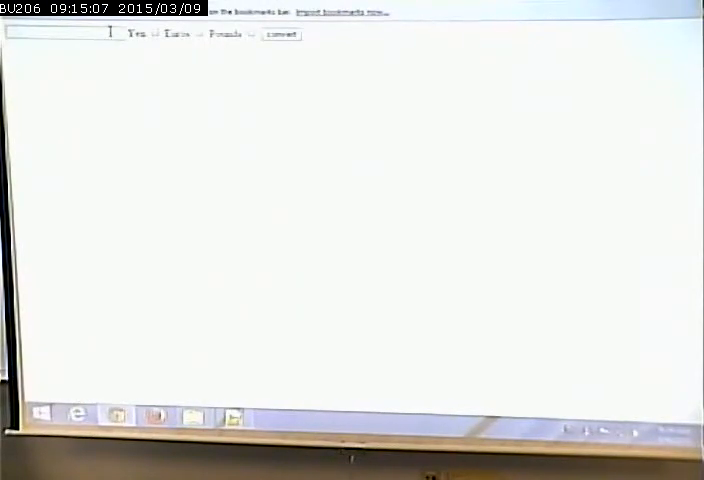
- Enter 12 as the dollar amount with Euros chosen and submit it for conversion
{"action": "type", "text": "12"}
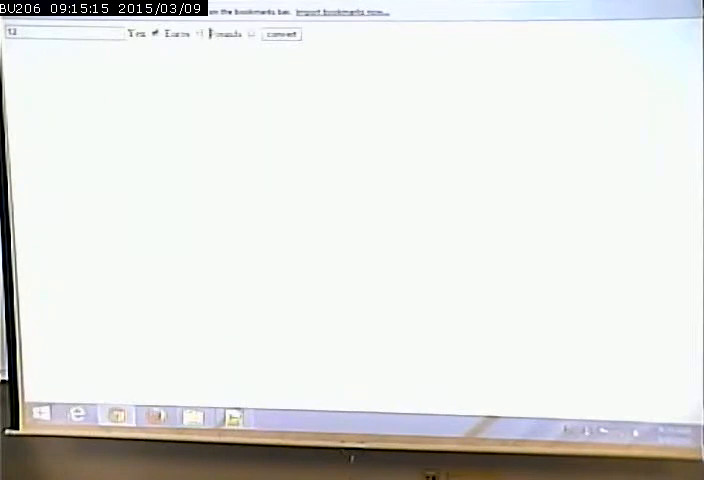
{"action": "left_click", "coordinate": [280, 34]}
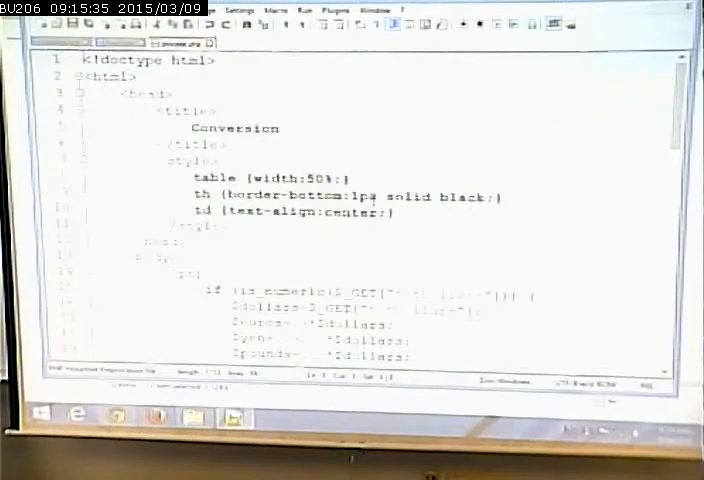
- Scroll through the PHP script's numeric check and dollar conversion logic
{"action": "scroll", "scroll_direction": "down", "scroll_amount": 3}
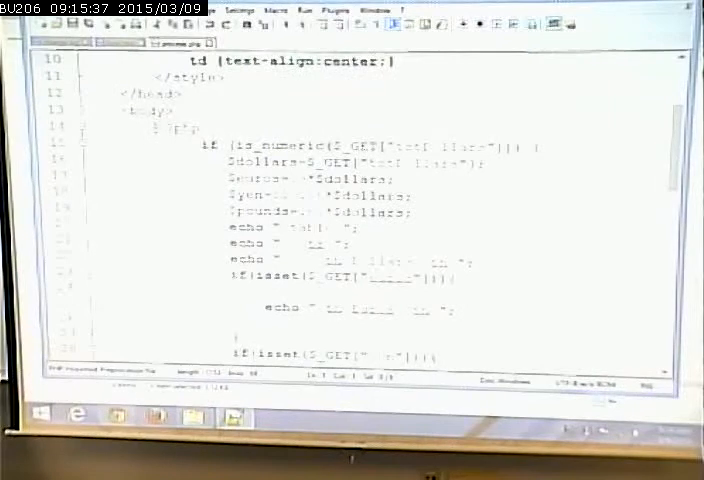
{"action": "scroll", "scroll_direction": "down", "scroll_amount": 3}
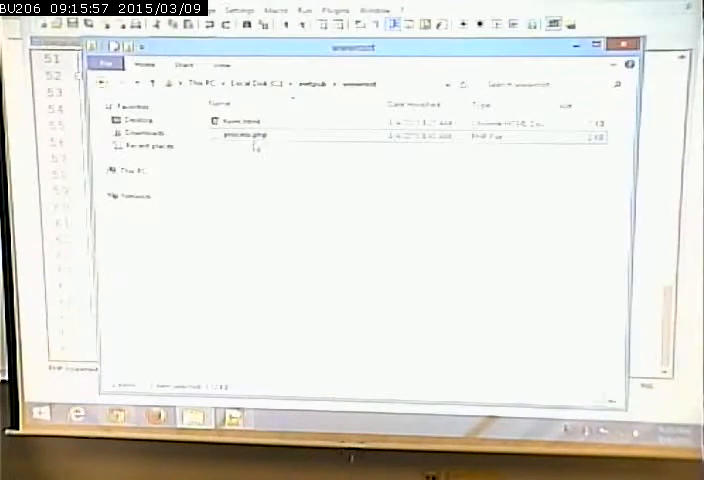
- Copy the PHP processing file into wwwroot with administrator permission and load the copy for editing
{"action": "right_click", "coordinate": [250, 136]}
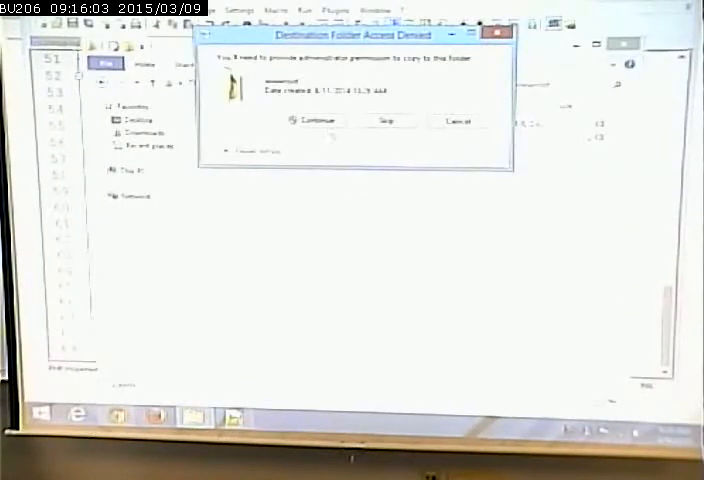
{"action": "left_click", "coordinate": [316, 120]}
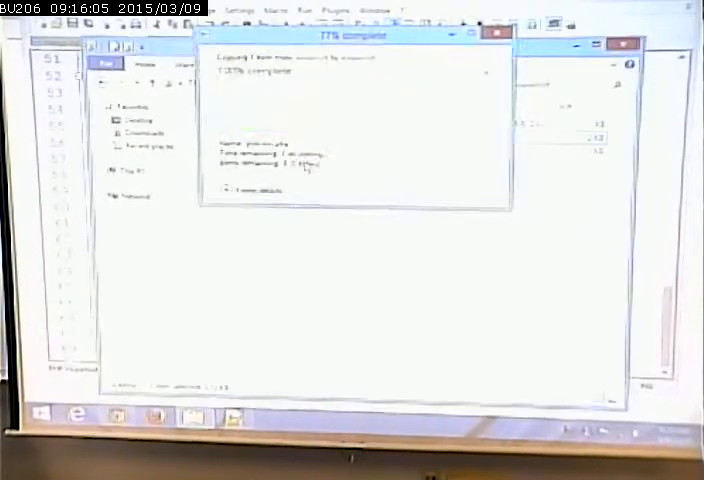
{"action": "right_click", "coordinate": [244, 140]}
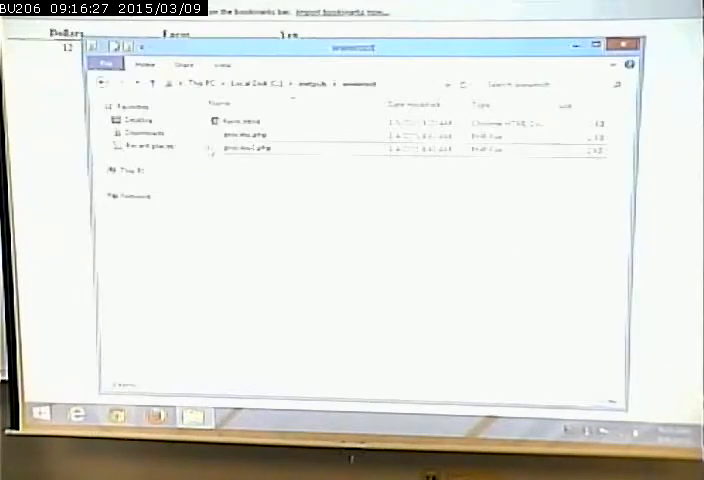
{"action": "right_click", "coordinate": [242, 148]}
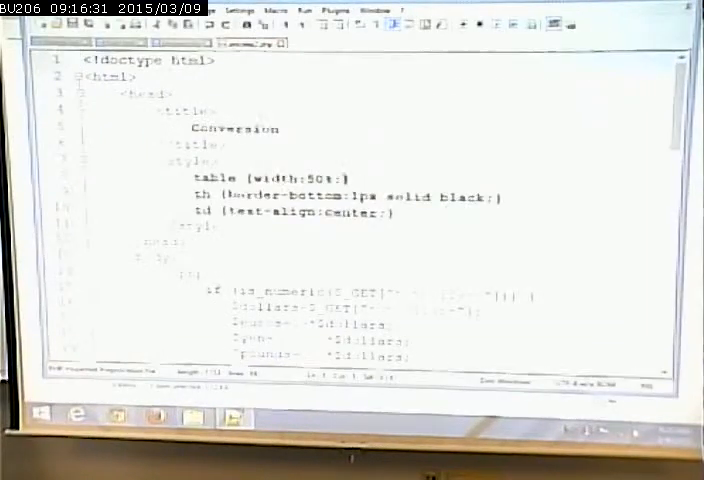
{"action": "scroll", "scroll_direction": "down", "scroll_amount": 3}
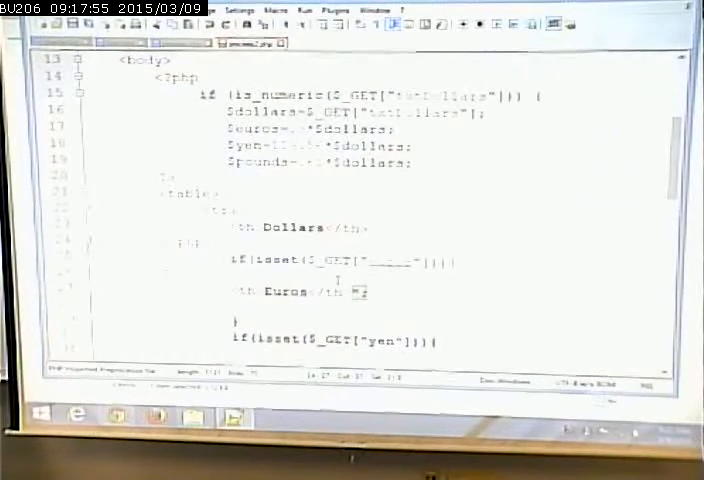
- Add a <th>Pounds</th> header cell below the Yen header in the table block
{"action": "scroll", "scroll_direction": "down", "scroll_amount": 3}
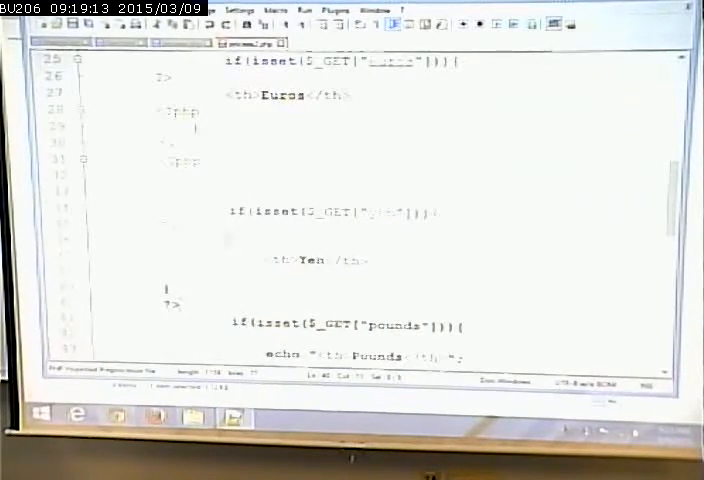
{"action": "scroll", "scroll_direction": "down", "scroll_amount": 3}
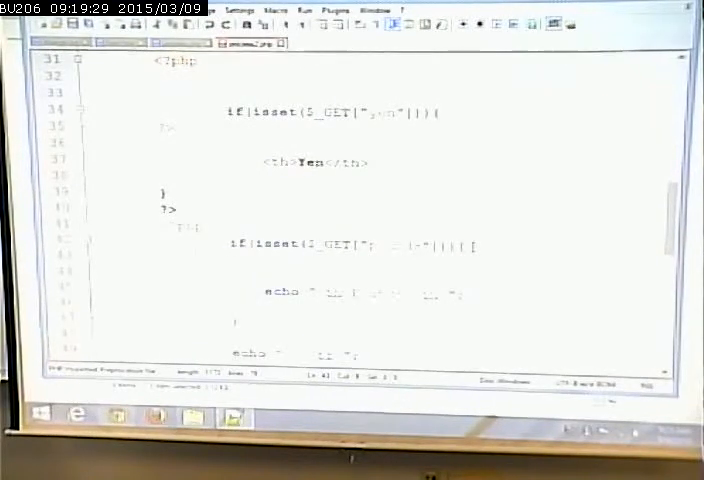
{"action": "type", "text": "Founds"}
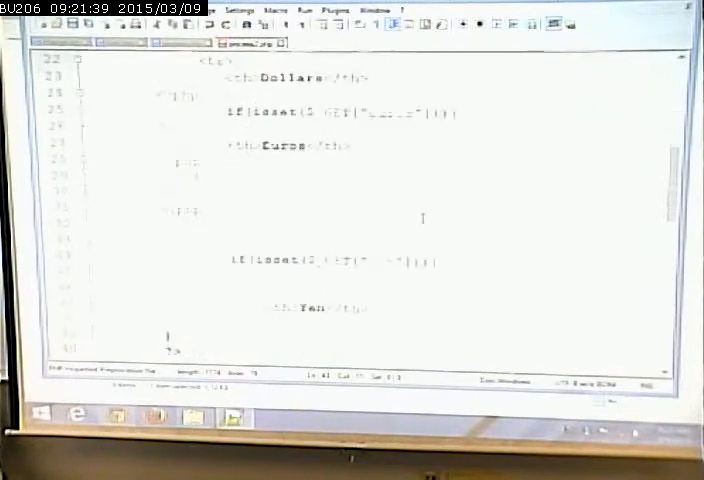
{"action": "scroll", "scroll_direction": "down", "scroll_amount": 3}
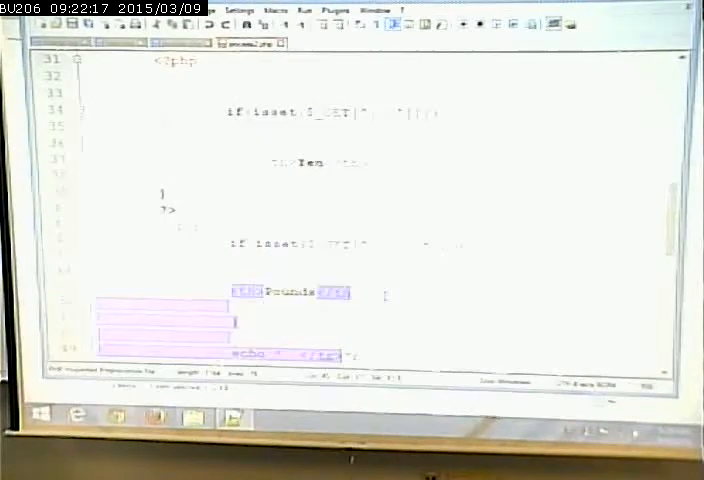
- Wrap the Pounds heading in an if(isset($_GET["pounds"])) block with <?php ?> tags
{"action": "scroll", "scroll_direction": "down", "scroll_amount": 3}
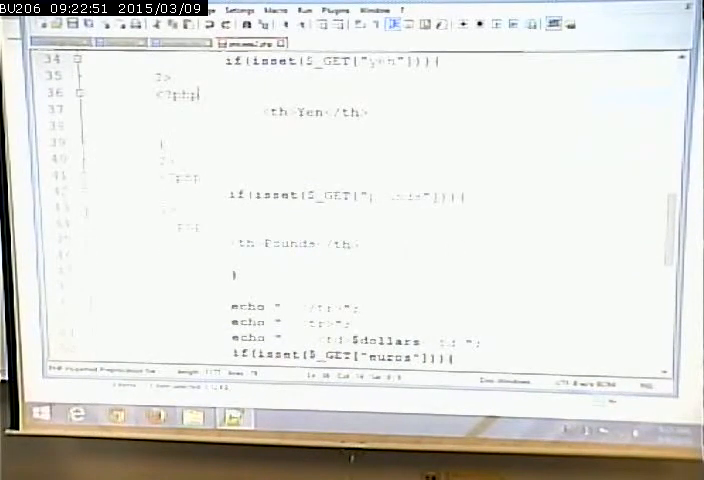
{"action": "scroll", "scroll_direction": "down", "scroll_amount": 3}
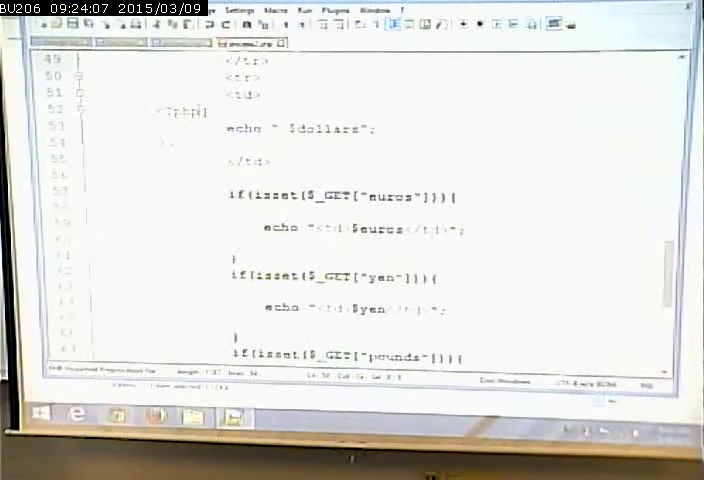
- Echo <td>$pounds</td> in the results row inside an isset($_GET["pounds"]) check
{"action": "double_click", "coordinate": [180, 112]}
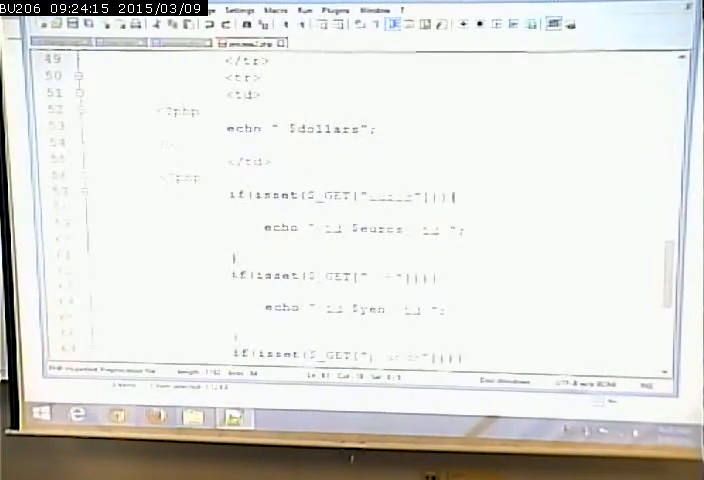
{"action": "scroll", "scroll_direction": "down", "scroll_amount": 3}
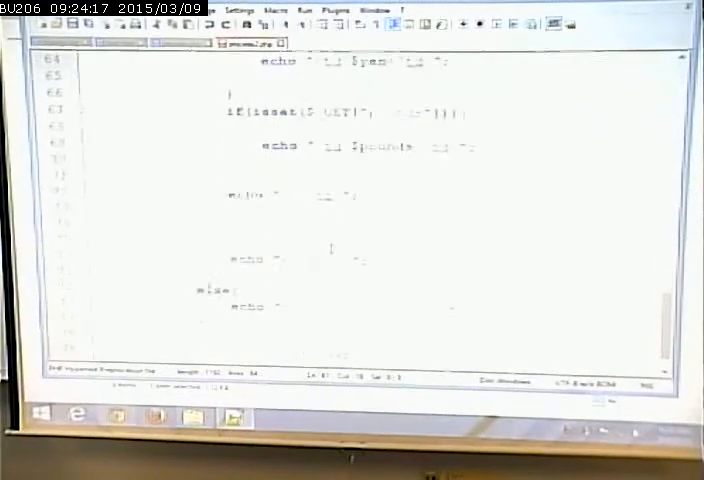
{"action": "scroll", "scroll_direction": "down", "scroll_amount": 3}
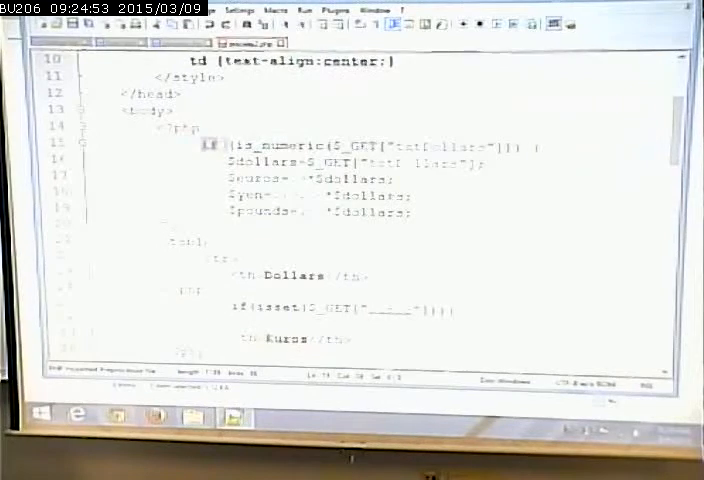
{"action": "left_click_drag", "start_coordinate": [204, 144], "coordinate": [410, 212]}
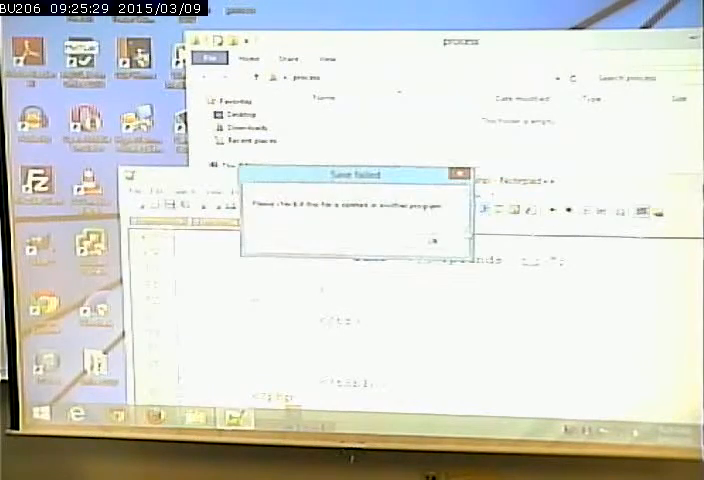
- Acknowledge the 'Save failed' message with OK to return to the unsaved script
{"action": "left_click", "coordinate": [428, 242]}
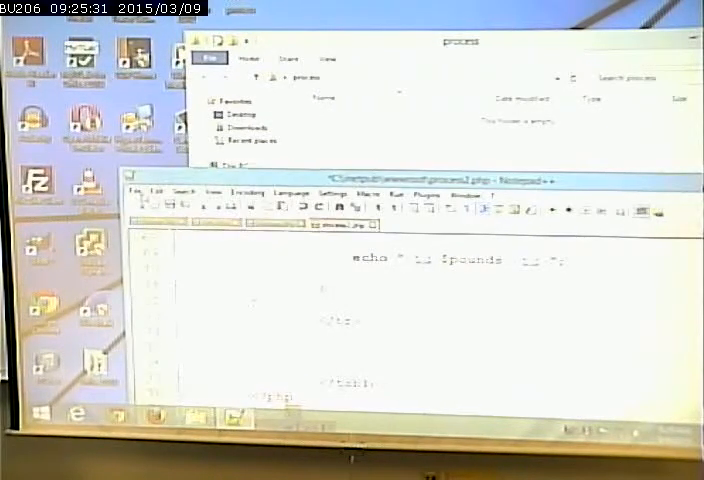
- Save the edited PHP page via Save As to the desktop as a new file
{"action": "left_click", "coordinate": [136, 190]}
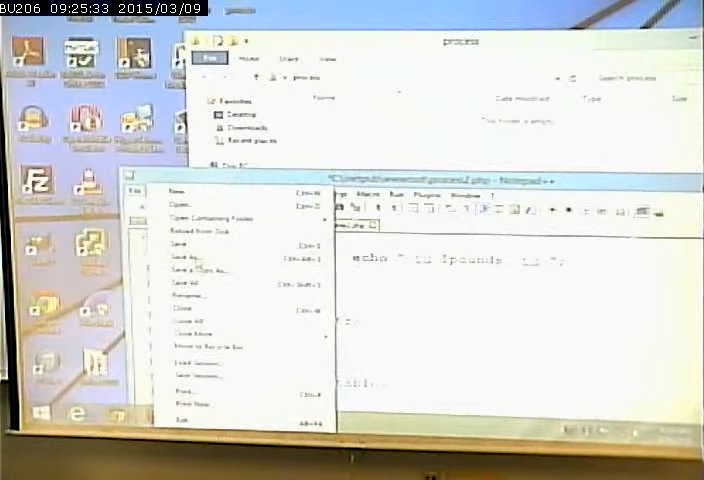
{"action": "left_click", "coordinate": [188, 262]}
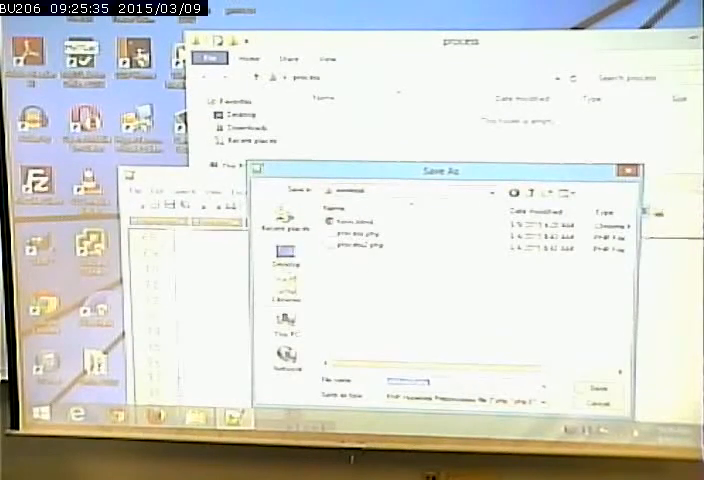
{"action": "left_click", "coordinate": [286, 264]}
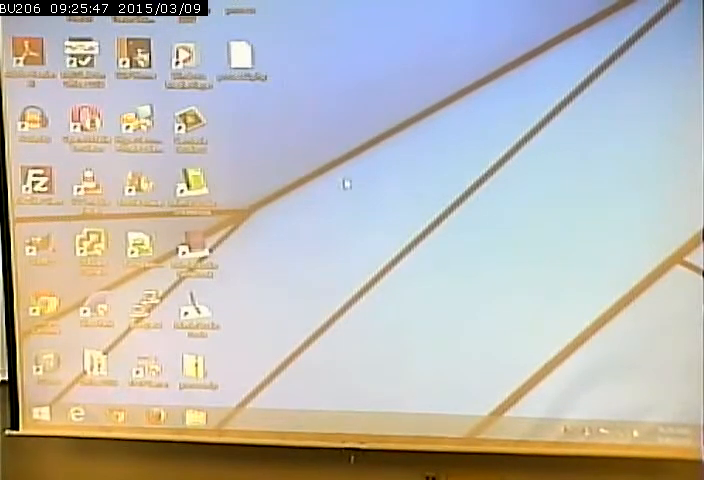
- Move the saved PHP file into the web server folder, continuing past the Access Denied prompt
{"action": "key", "text": "Super"}
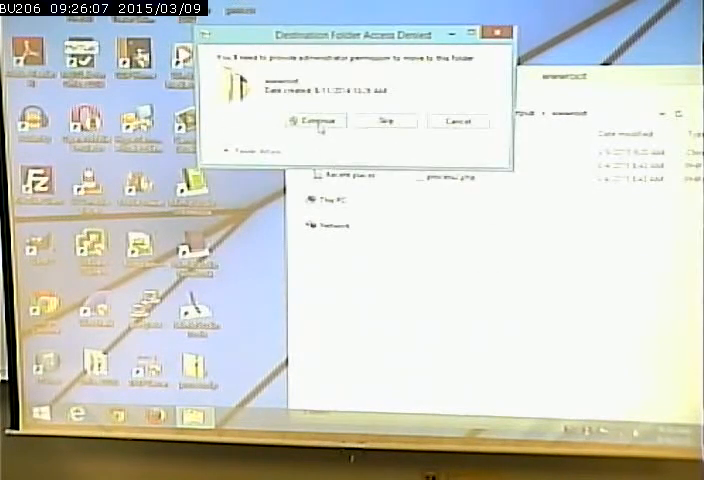
{"action": "left_click", "coordinate": [316, 120]}
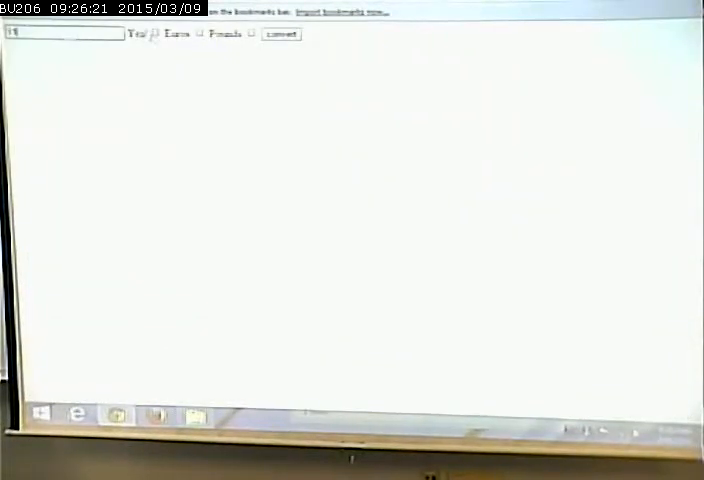
- Bring up the context menu over the Dollars/Euros/Yen/Pounds results table and choose an item
{"action": "left_click", "coordinate": [280, 32]}
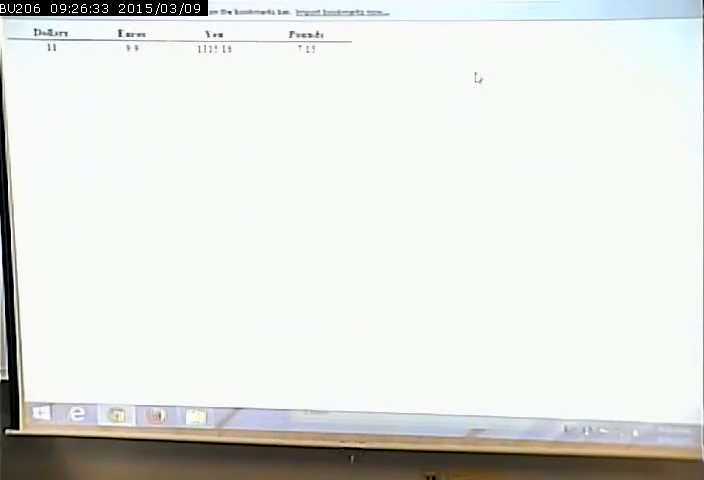
{"action": "mouse_move", "coordinate": [256, 160]}
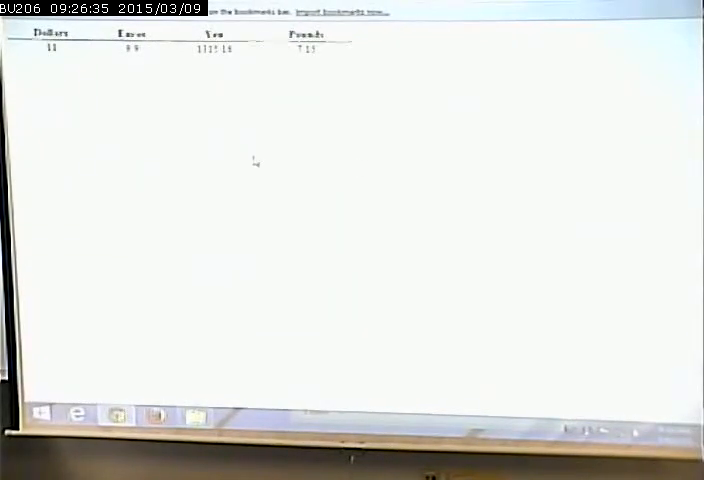
{"action": "right_click", "coordinate": [256, 160]}
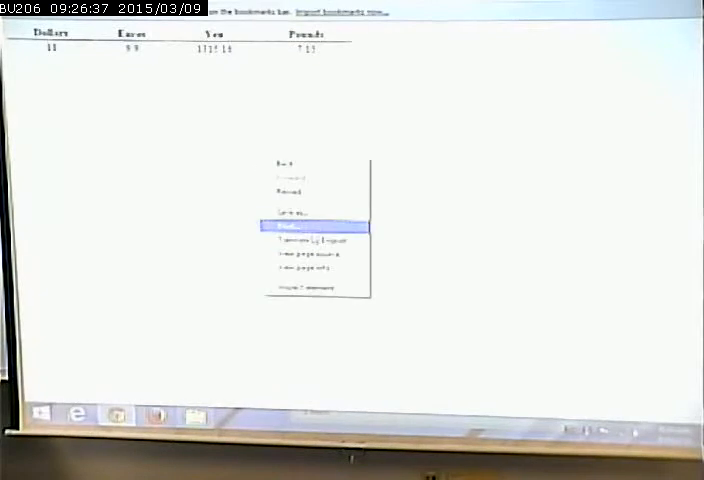
{"action": "left_click", "coordinate": [290, 226]}
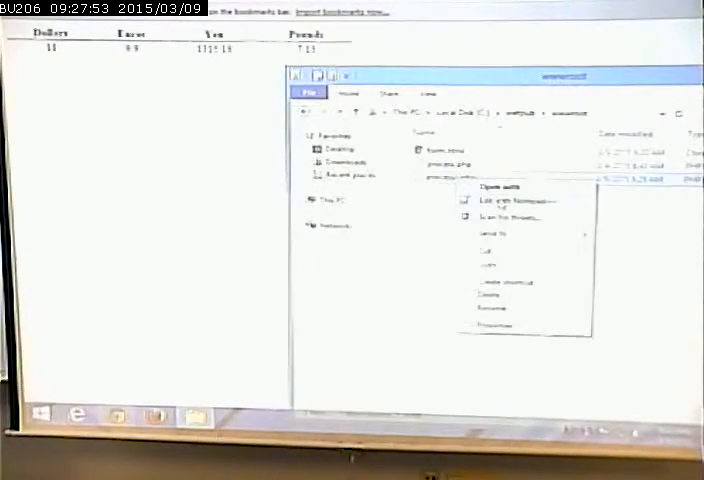
- Choose a way to open the PHP file from its context menu
{"action": "left_click", "coordinate": [510, 200]}
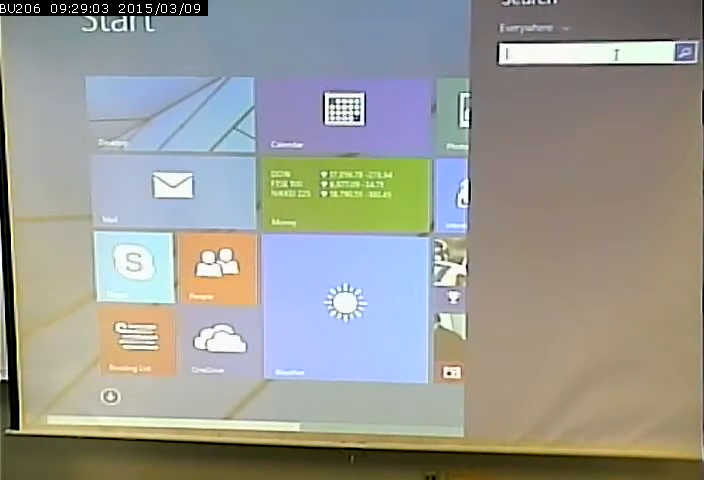
- Search for "php" everywhere from the Start screen
{"action": "type", "text": "php"}
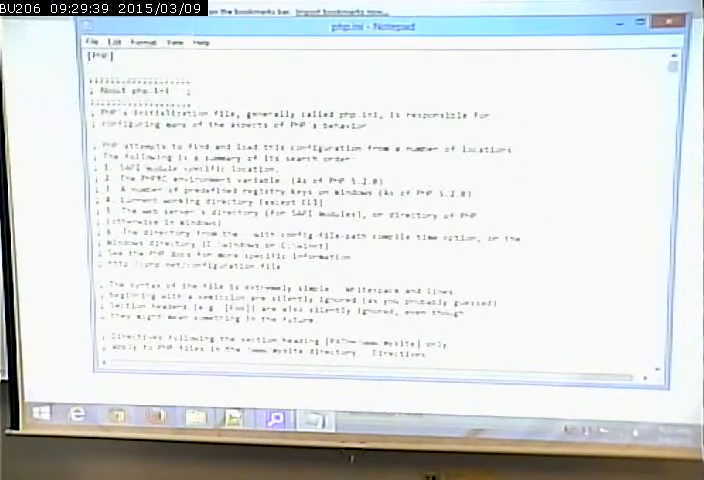
- Scroll php.ini down to the Error handling and logging section with error_reporting
{"action": "scroll", "scroll_direction": "down", "scroll_amount": 3}
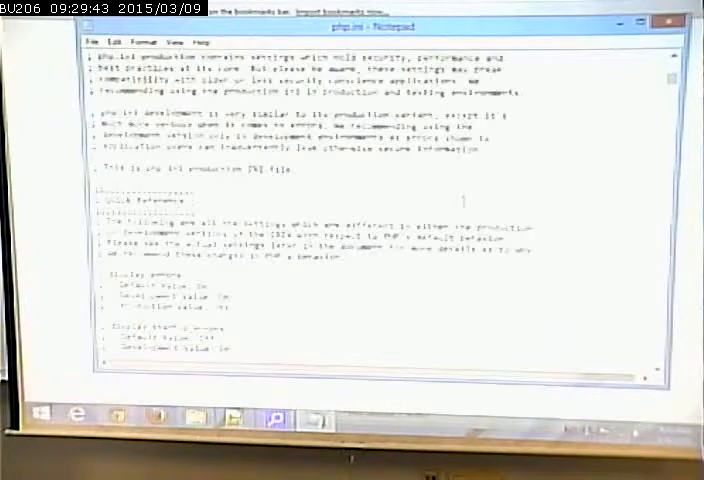
{"action": "scroll", "scroll_direction": "down", "scroll_amount": 3}
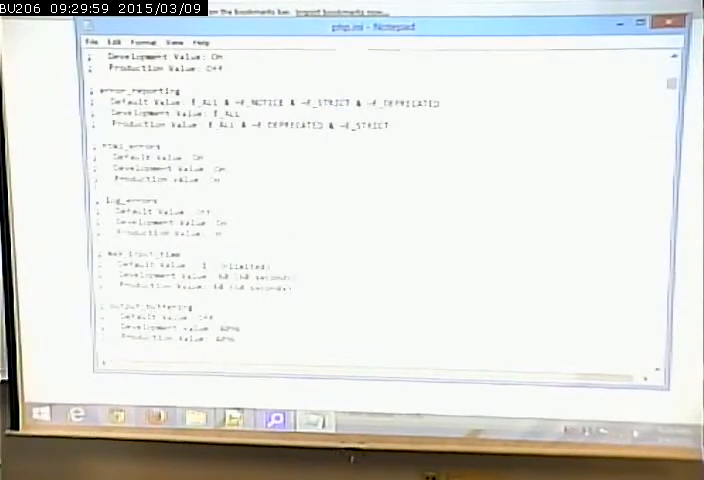
{"action": "scroll", "scroll_direction": "down", "scroll_amount": 3}
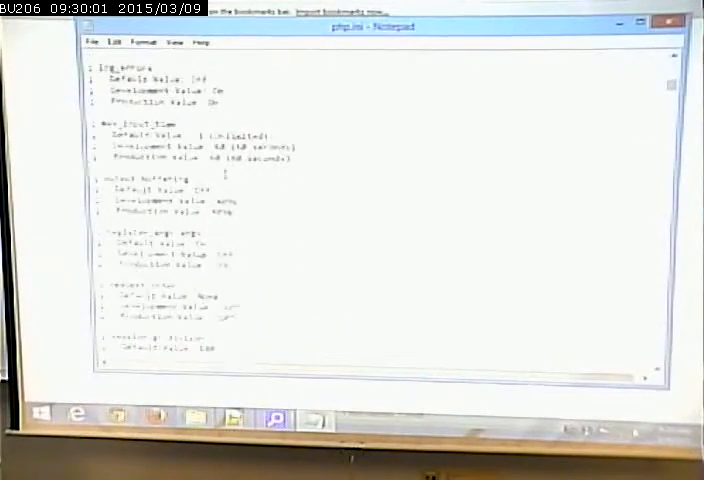
{"action": "scroll", "scroll_direction": "down", "scroll_amount": 3}
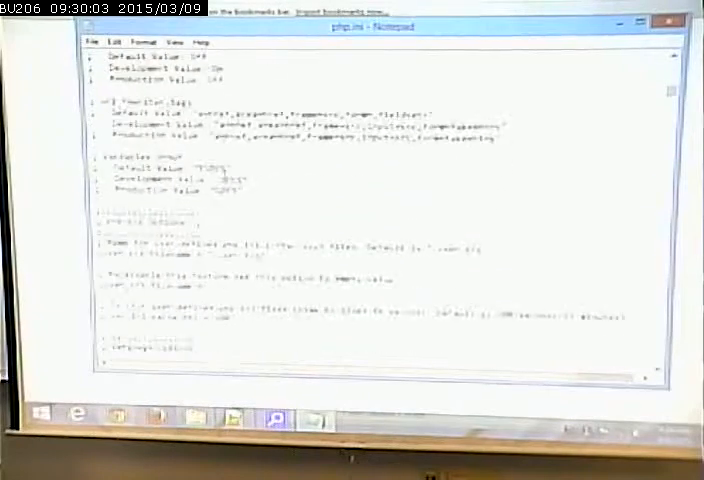
{"action": "scroll", "scroll_direction": "down", "scroll_amount": 3}
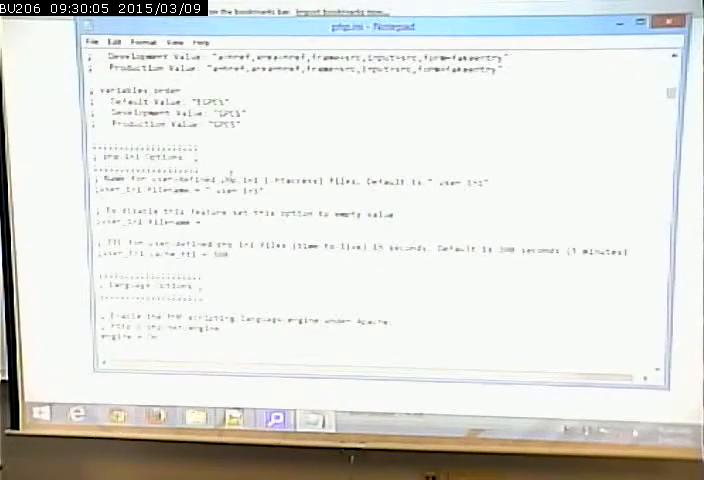
{"action": "scroll", "scroll_direction": "down", "scroll_amount": 3}
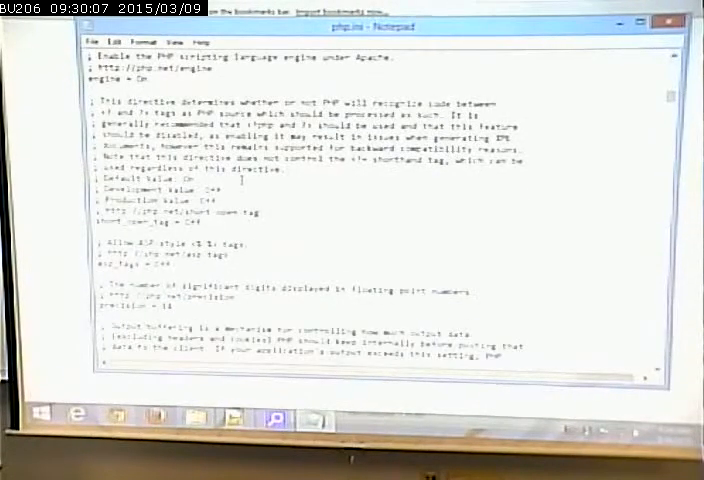
{"action": "scroll", "scroll_direction": "down", "scroll_amount": 3}
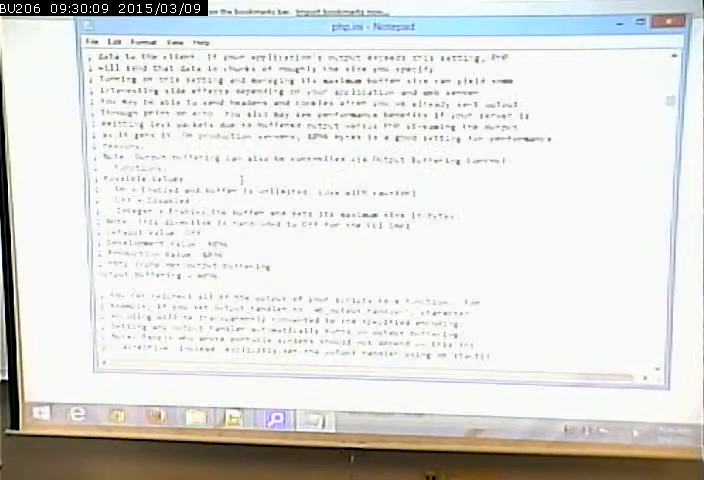
{"action": "scroll", "scroll_direction": "down", "scroll_amount": 3}
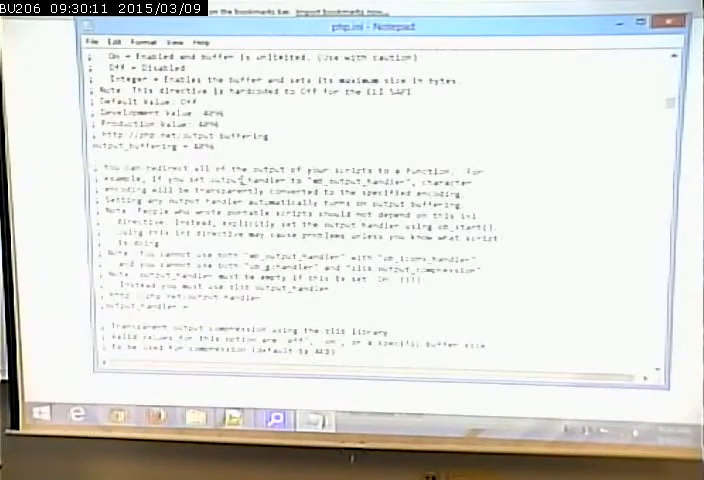
{"action": "scroll", "scroll_direction": "down", "scroll_amount": 3}
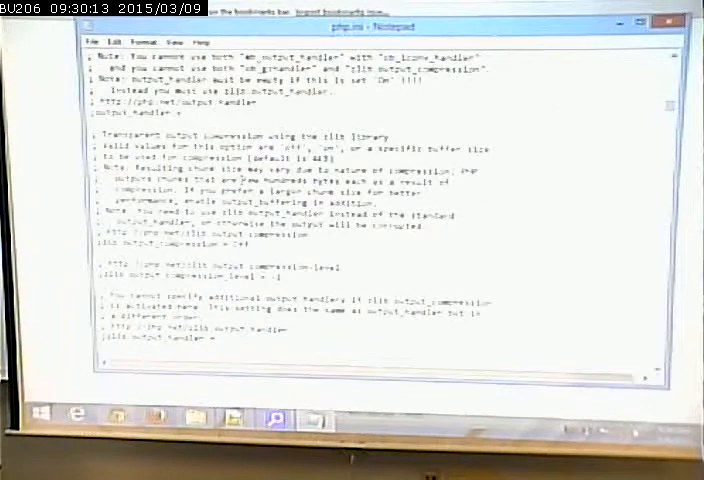
{"action": "scroll", "scroll_direction": "down", "scroll_amount": 3}
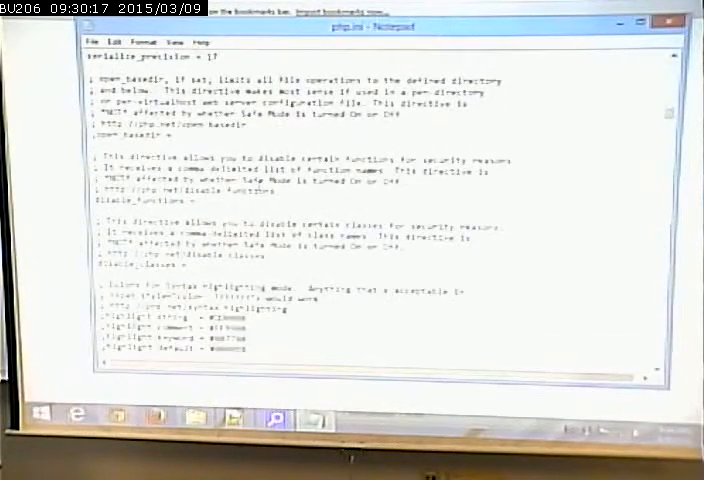
{"action": "scroll", "scroll_direction": "down", "scroll_amount": 3}
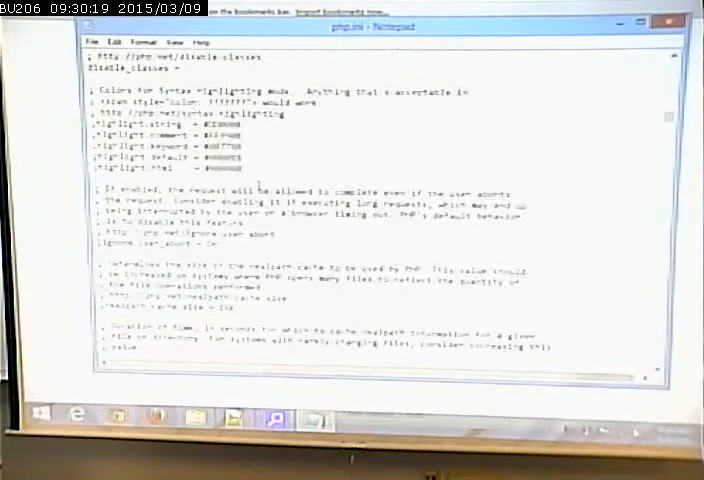
{"action": "scroll", "scroll_direction": "down", "scroll_amount": 3}
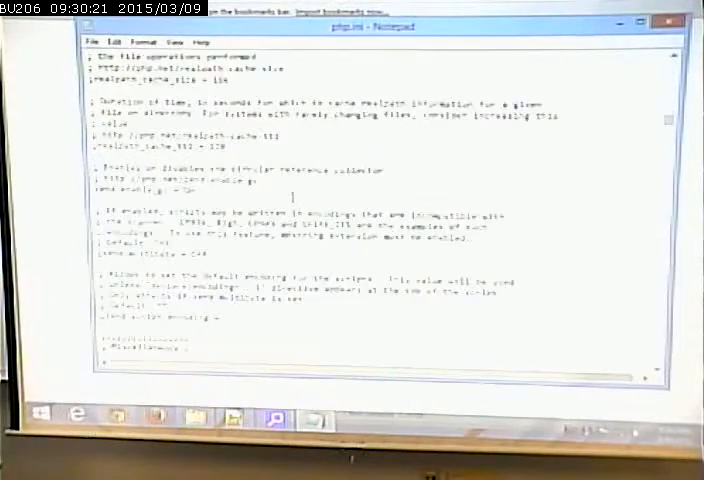
{"action": "scroll", "scroll_direction": "down", "scroll_amount": 3}
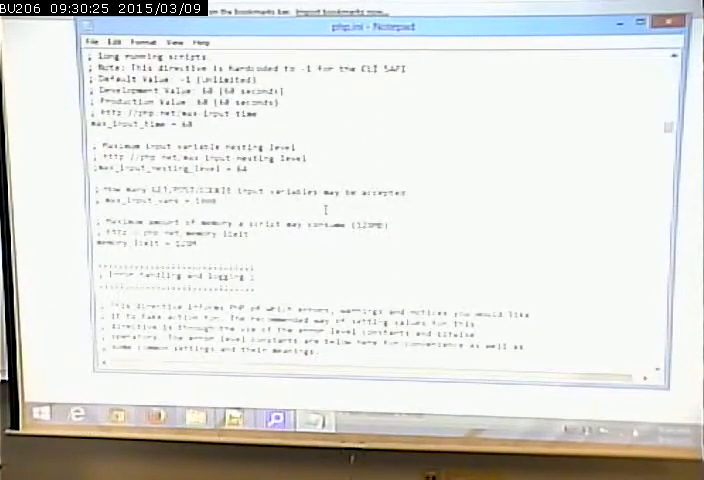
{"action": "scroll", "scroll_direction": "down", "scroll_amount": 3}
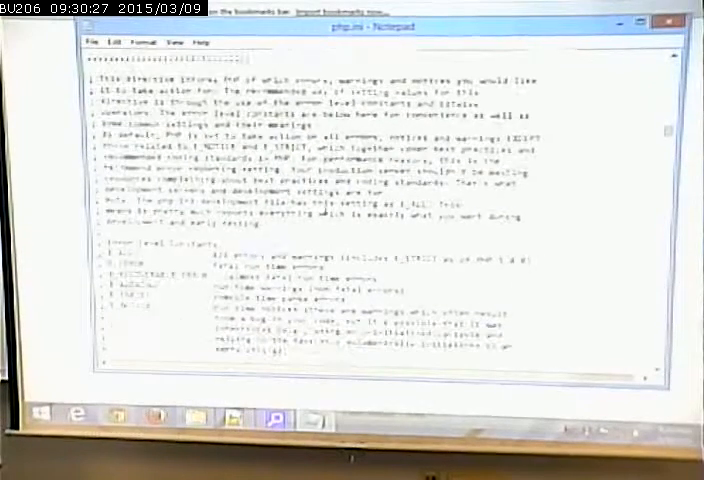
{"action": "scroll", "scroll_direction": "down", "scroll_amount": 3}
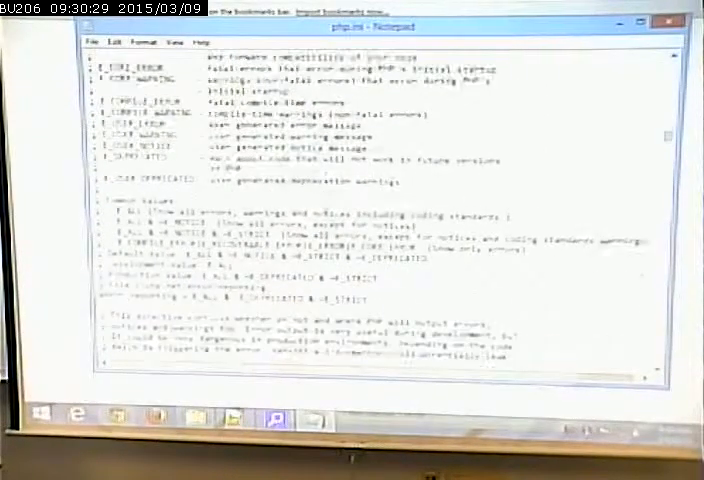
{"action": "scroll", "scroll_direction": "down", "scroll_amount": 3}
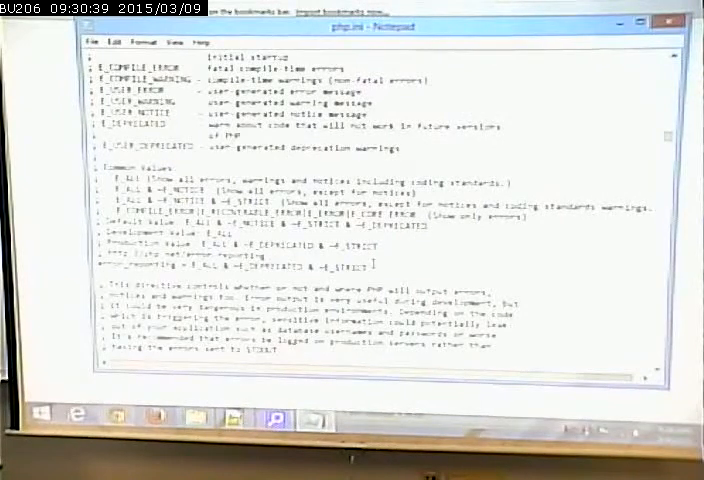
{"action": "scroll", "scroll_direction": "down", "scroll_amount": 3}
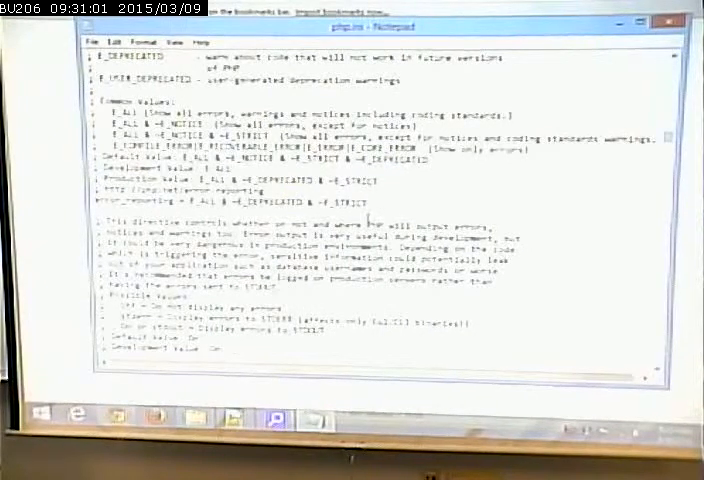
- Save php.ini under its existing name, confirming the replacement of the file
{"action": "scroll", "scroll_direction": "down", "scroll_amount": 3}
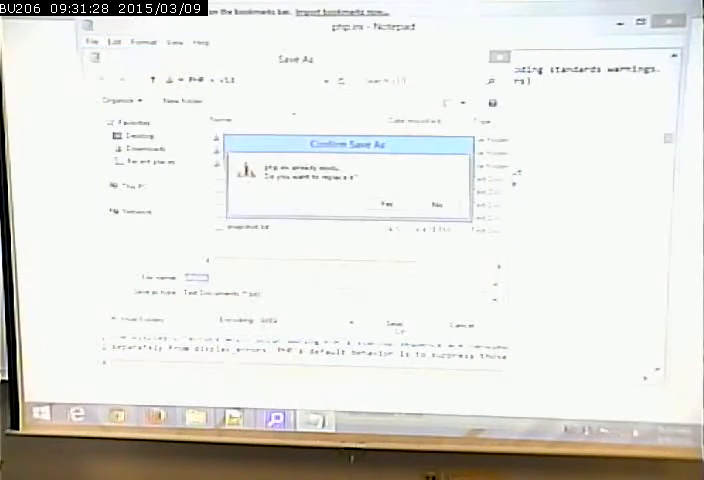
{"action": "left_click", "coordinate": [388, 204]}
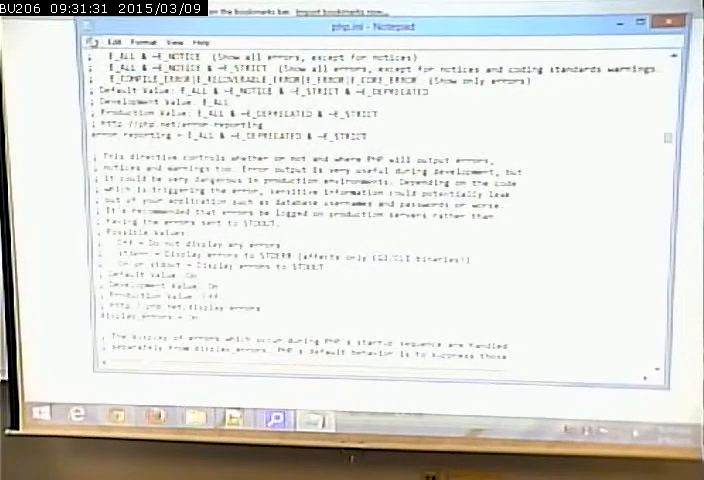
{"action": "left_click", "coordinate": [92, 42]}
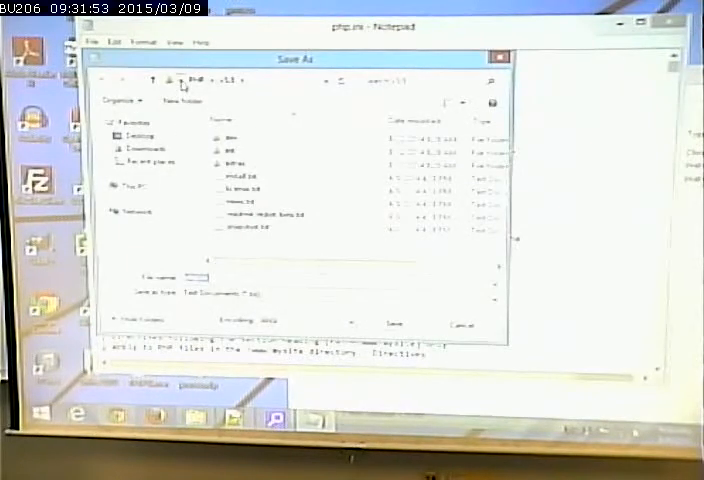
- Leave Notepad and browse This PC into the Program Files folder in File Explorer
{"action": "left_click", "coordinate": [190, 80]}
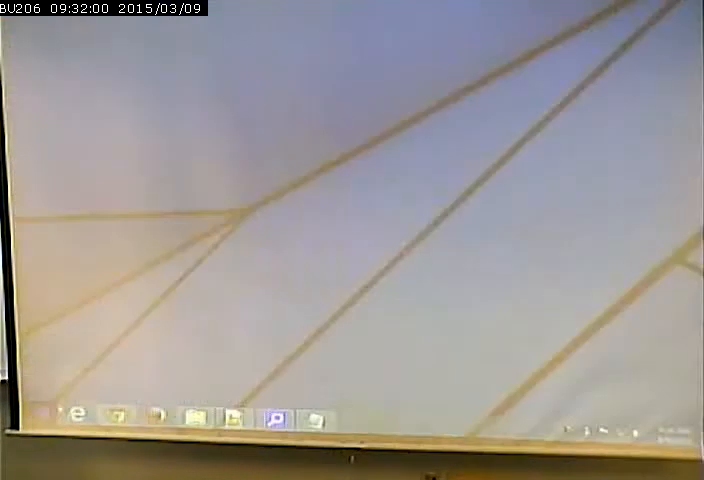
{"action": "left_click", "coordinate": [72, 416]}
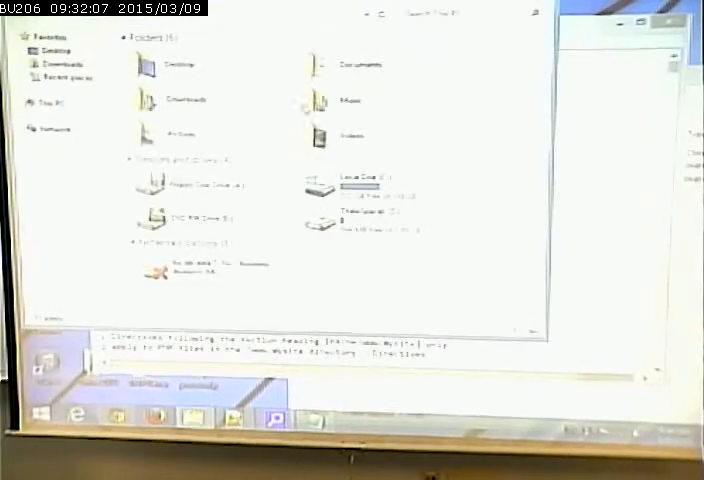
{"action": "left_click", "coordinate": [356, 188]}
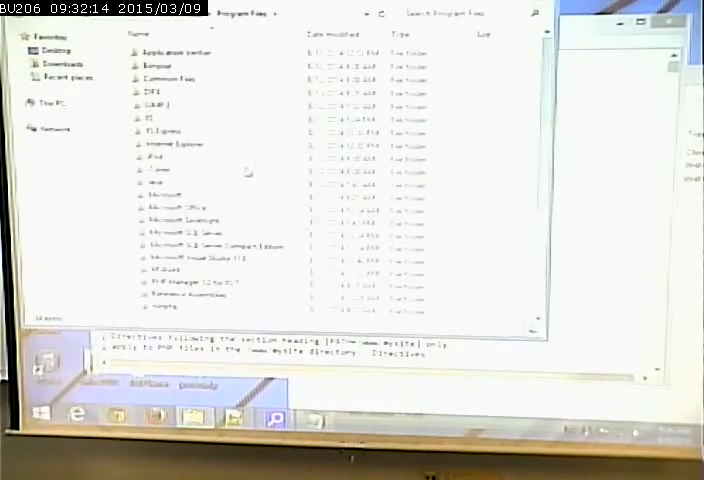
{"action": "scroll", "scroll_direction": "down", "scroll_amount": 3}
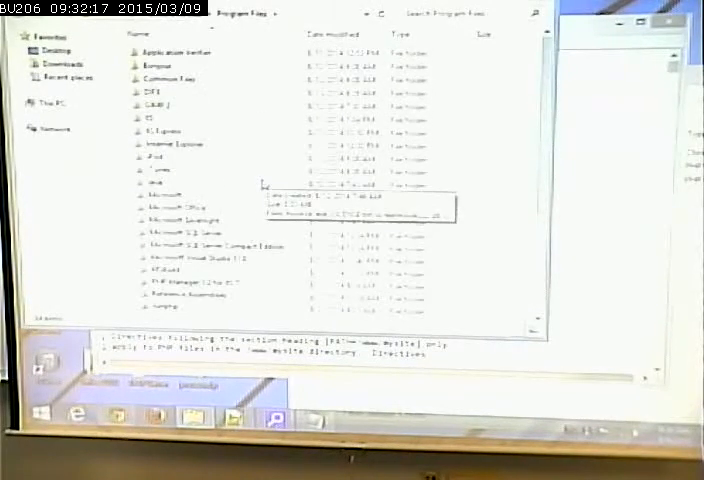
{"action": "scroll", "scroll_direction": "down", "scroll_amount": 3}
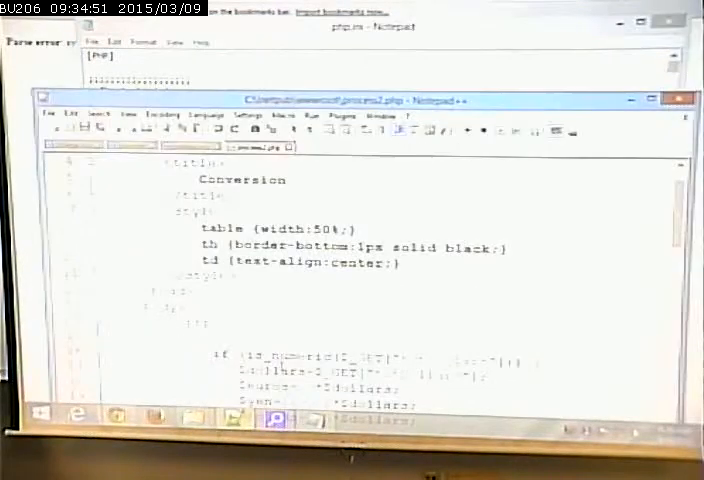
{"action": "scroll", "scroll_direction": "down", "scroll_amount": 3}
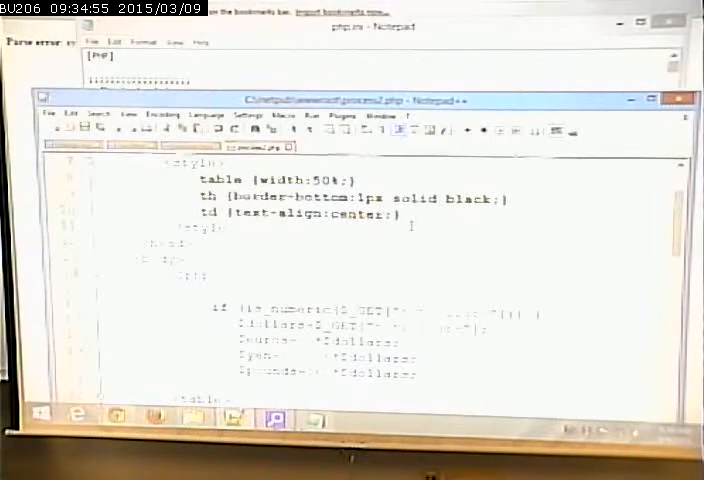
{"action": "scroll", "scroll_direction": "down", "scroll_amount": 3}
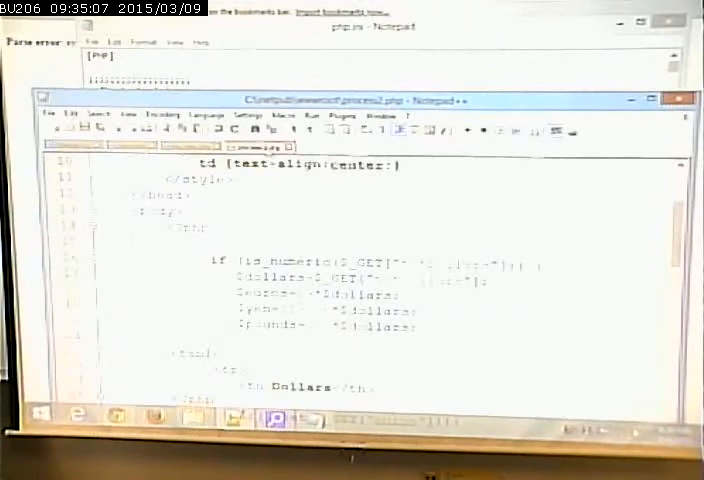
{"action": "scroll", "scroll_direction": "down", "scroll_amount": 3}
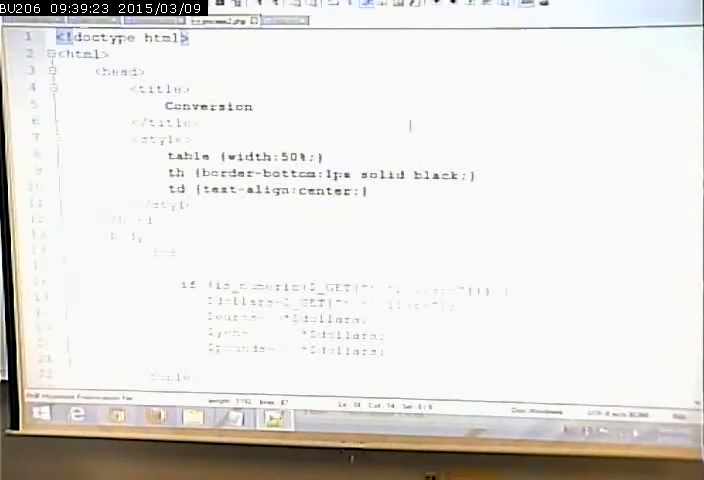
- Scroll down to the euros, yen and pounds calculations above the results table
{"action": "scroll", "scroll_direction": "down", "scroll_amount": 3}
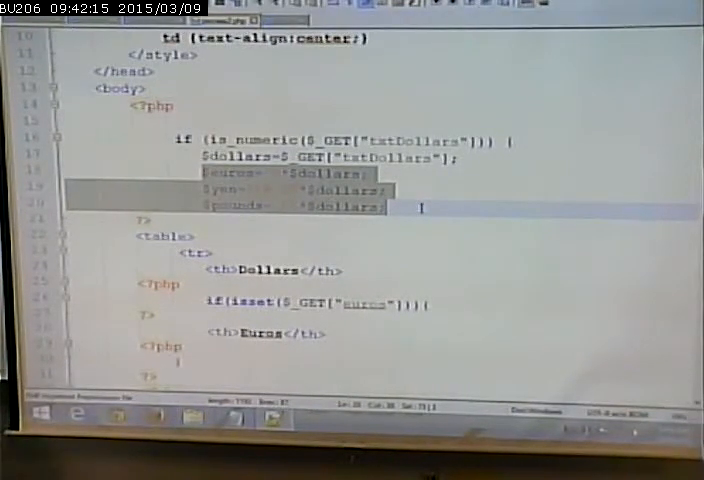
- Scroll to the end of the file below the closing html tag
{"action": "scroll", "scroll_direction": "down", "scroll_amount": 3}
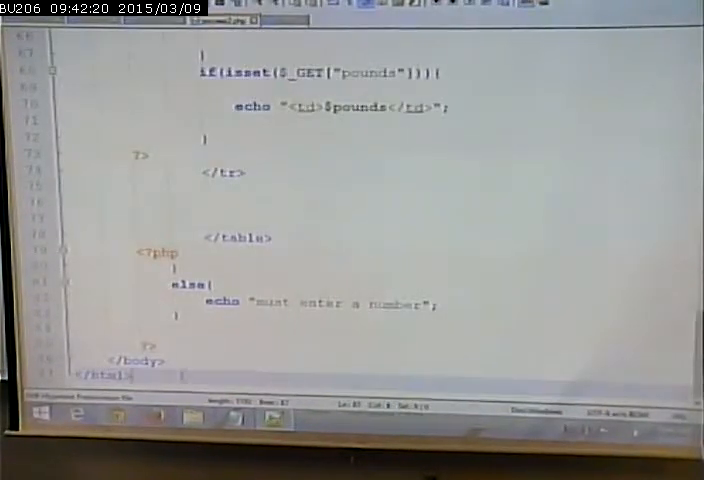
{"action": "scroll", "scroll_direction": "down", "scroll_amount": 3}
{"action": "type", "text": "<?php"}
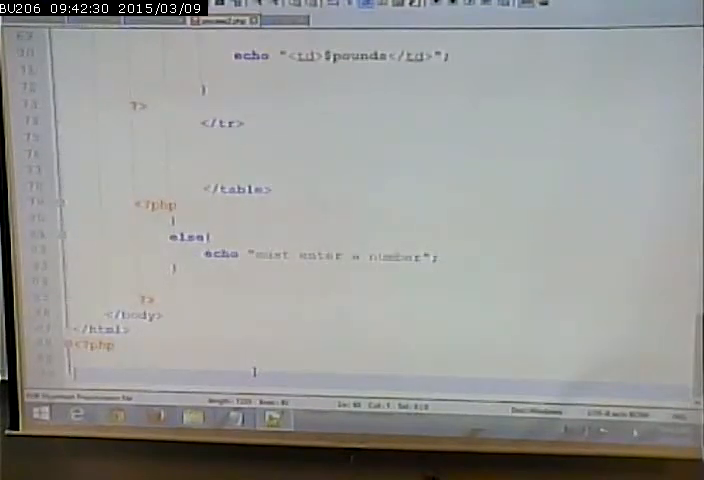
{"action": "scroll", "scroll_direction": "down", "scroll_amount": 3}
{"action": "type", "text": "?>"}
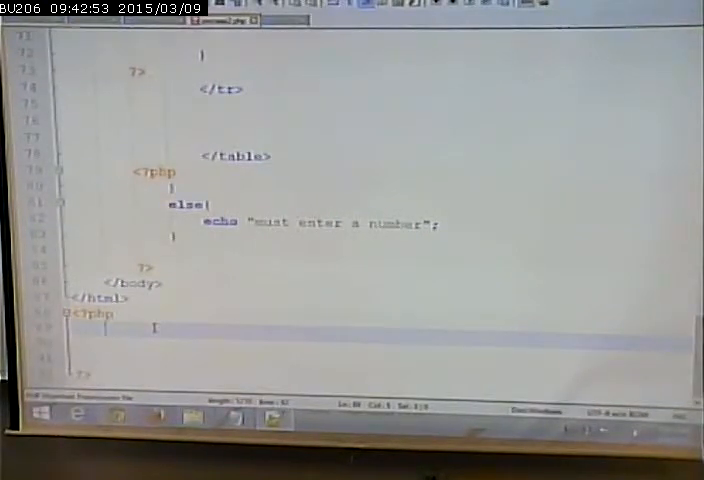
- Write function ConvertToYen($argDollars) in the new PHP block at the page end
{"action": "type", "text": "function"}
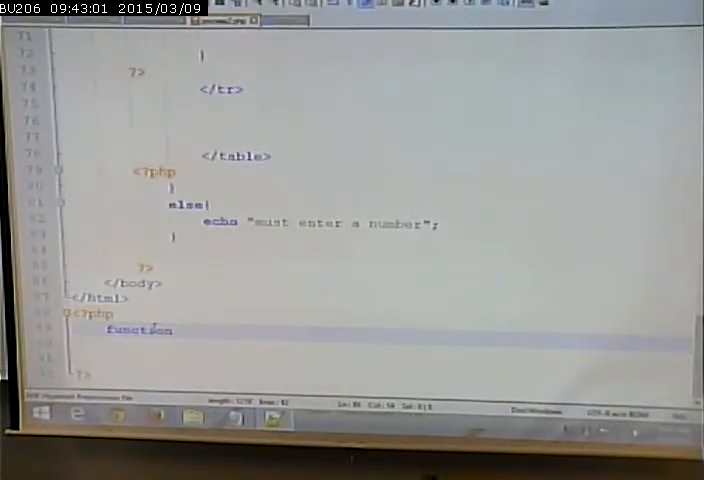
{"action": "type", "text": "Convert"}
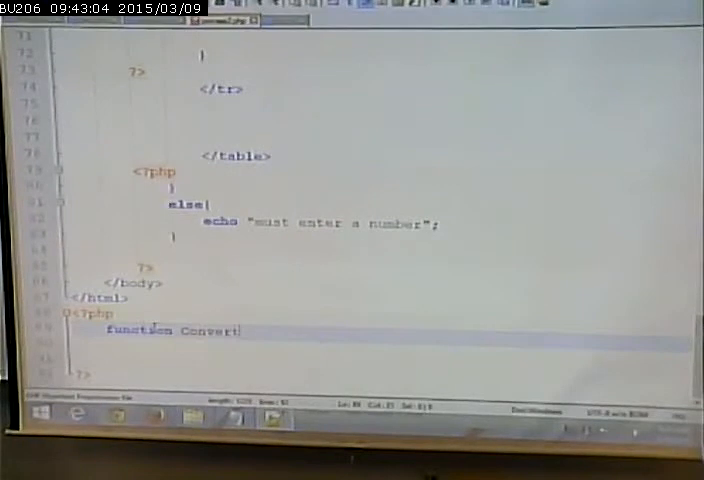
{"action": "type", "text": "To"}
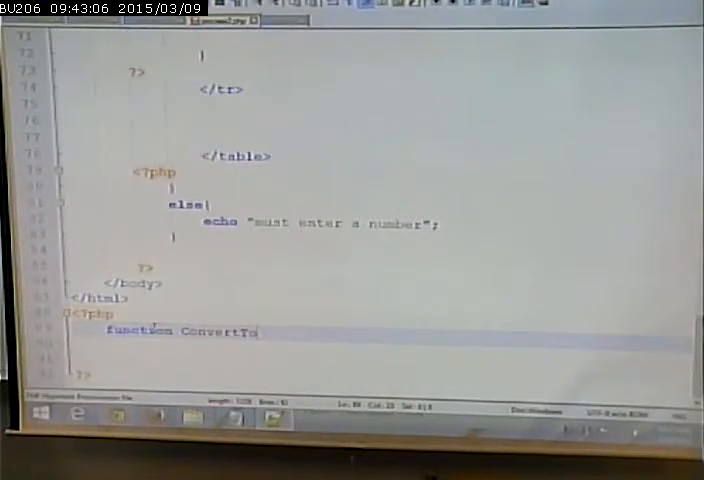
{"action": "type", "text": "Yen"}
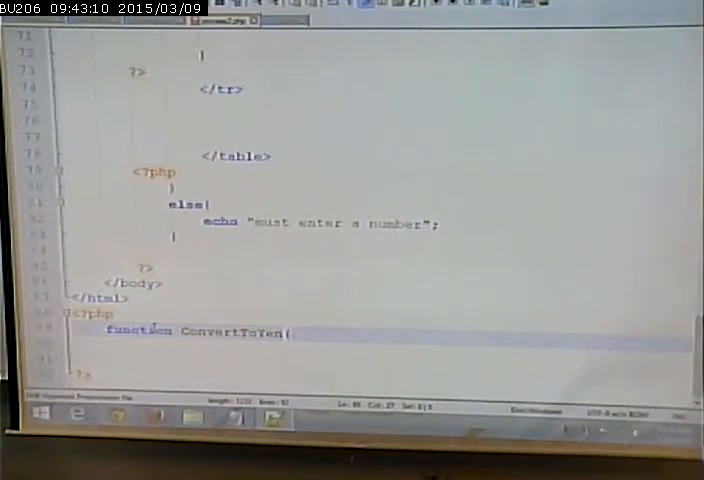
{"action": "type", "text": "($a"}
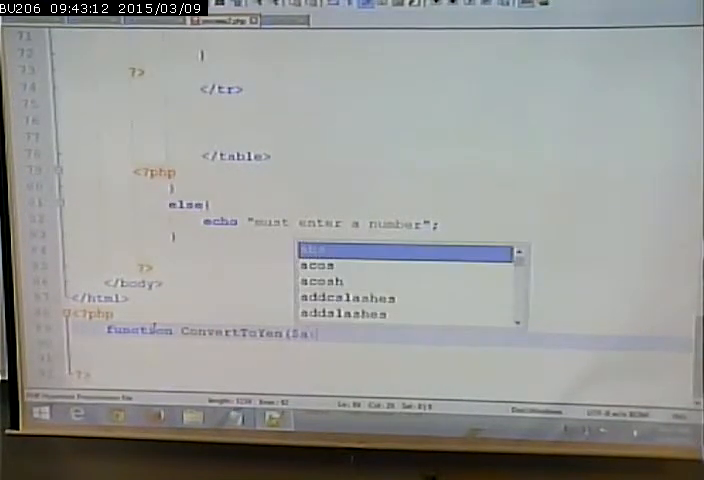
{"action": "type", "text": "rgDollars){"}
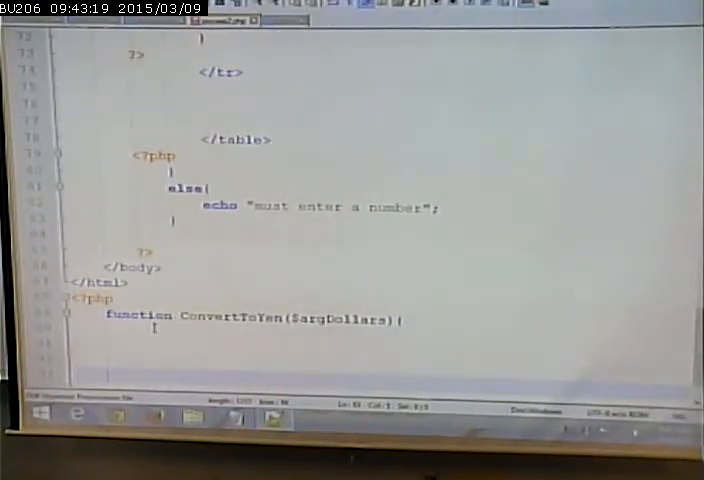
{"action": "scroll", "scroll_direction": "down", "scroll_amount": 3}
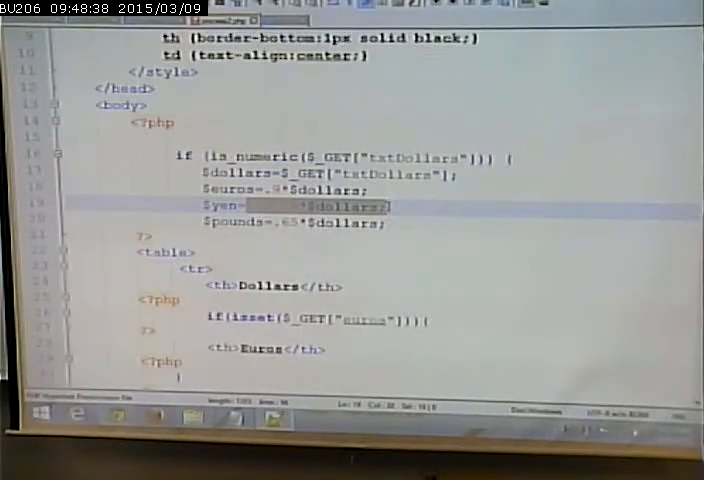
{"action": "scroll", "scroll_direction": "down", "scroll_amount": 3}
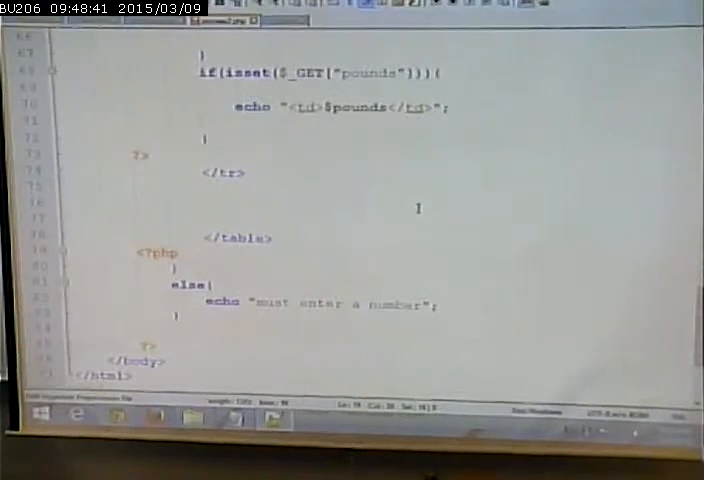
{"action": "scroll", "scroll_direction": "down", "scroll_amount": 3}
{"action": "type", "text": "function ConvertDollarsToYen($argDollars){"}
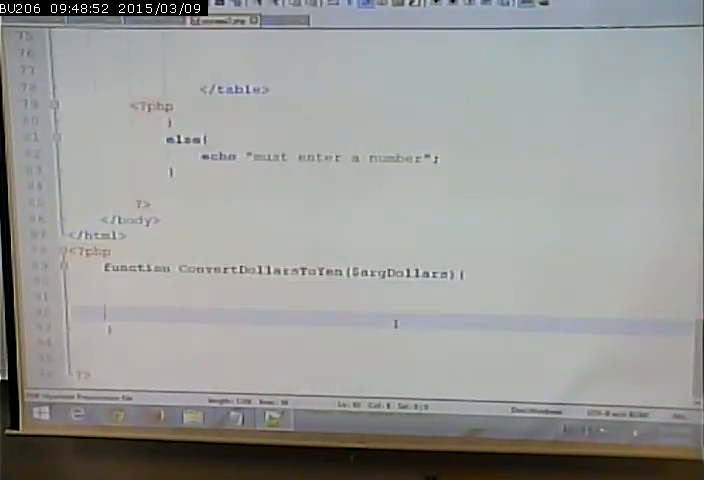
- Give ConvertDollarsToYen the body $result=113.56*$argDollars; return $result;
{"action": "type", "text": "113.56*$dollars;"}
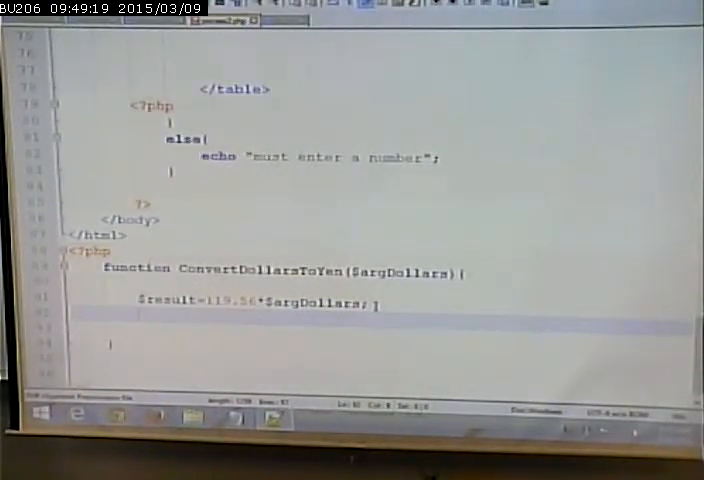
{"action": "type", "text": "return"}
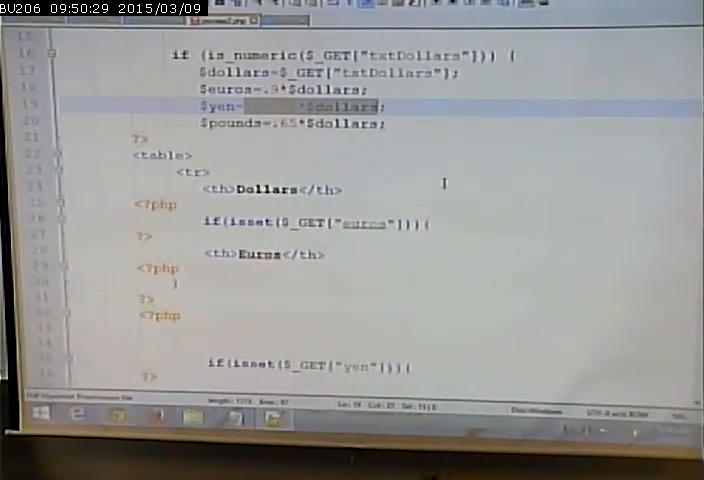
- Replace the top yen multiplication so $yen is assigned ConvertDollarsToYen($dollars)
{"action": "scroll", "scroll_direction": "down", "scroll_amount": 3}
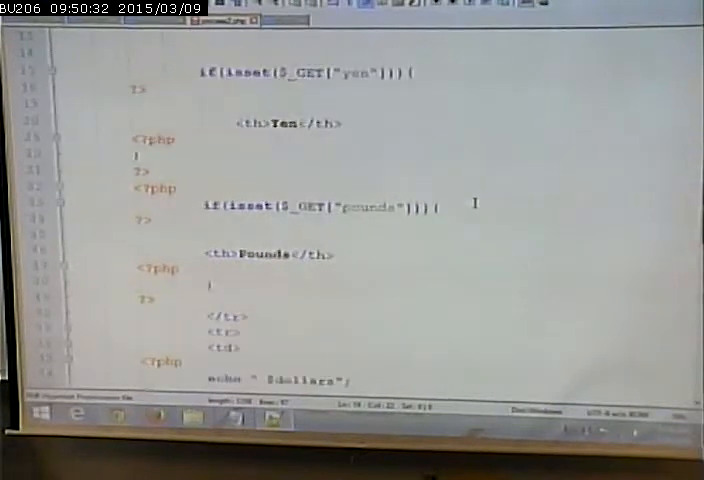
{"action": "scroll", "scroll_direction": "down", "scroll_amount": 3}
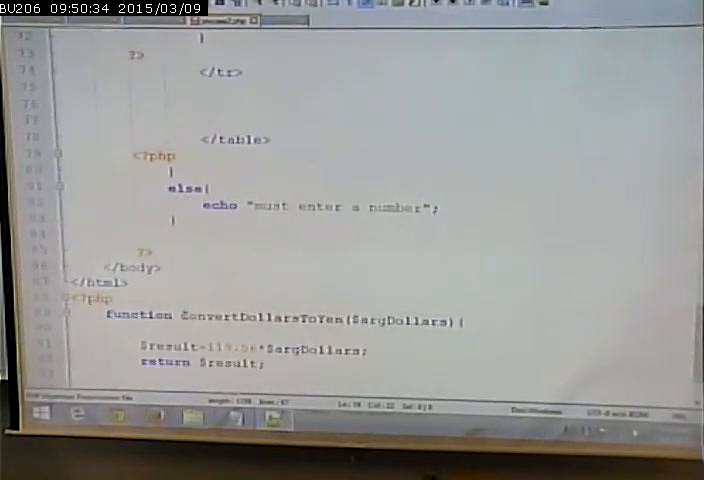
{"action": "double_click", "coordinate": [258, 320]}
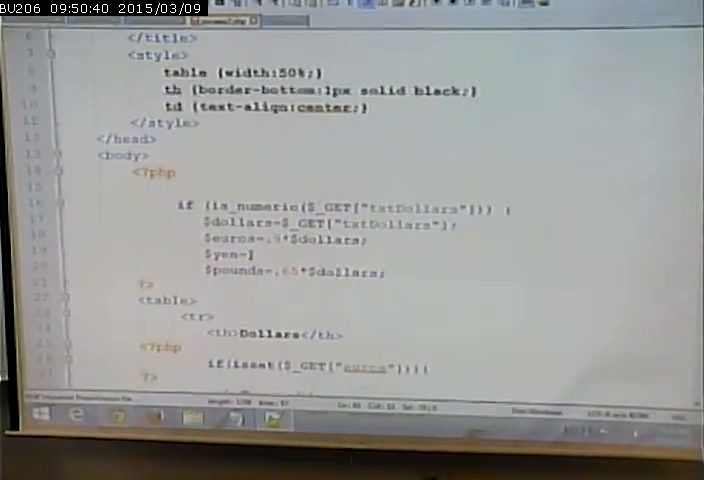
{"action": "type", "text": "ConvertDollarsToYen("}
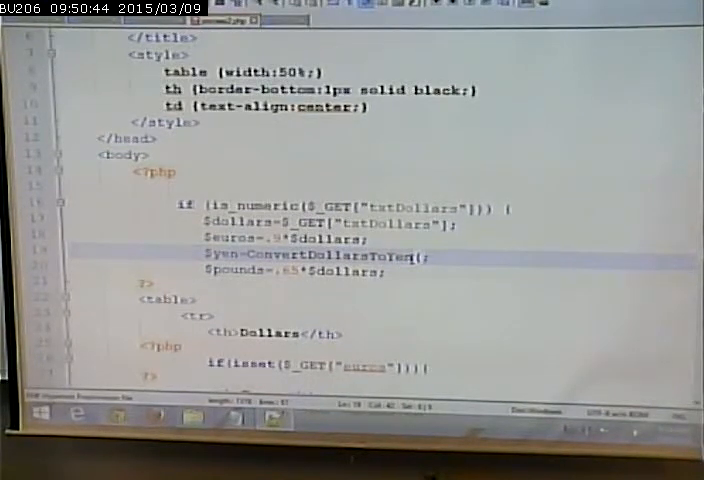
{"action": "type", "text": "$dollars"}
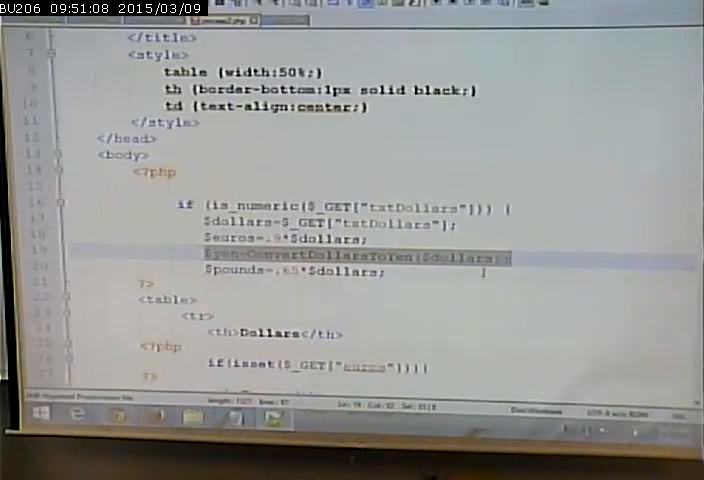
- In the yen isset block write $bucks=10; and $yen=ConvertDollarsToYen($bucks);
{"action": "scroll", "scroll_direction": "down", "scroll_amount": 3}
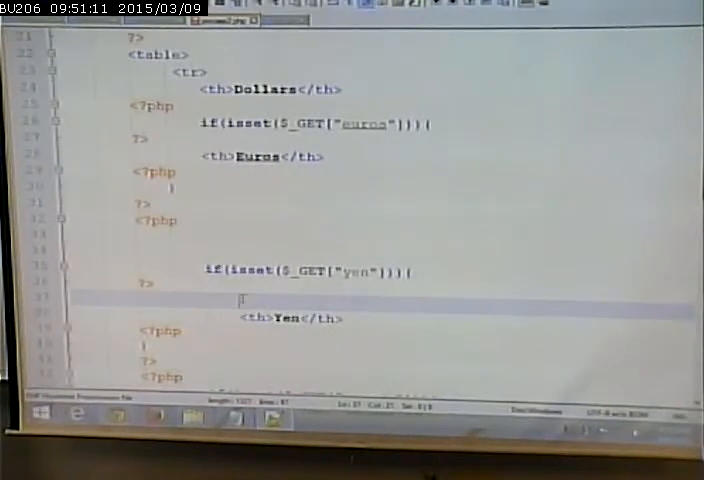
{"action": "type", "text": "$bucks="}
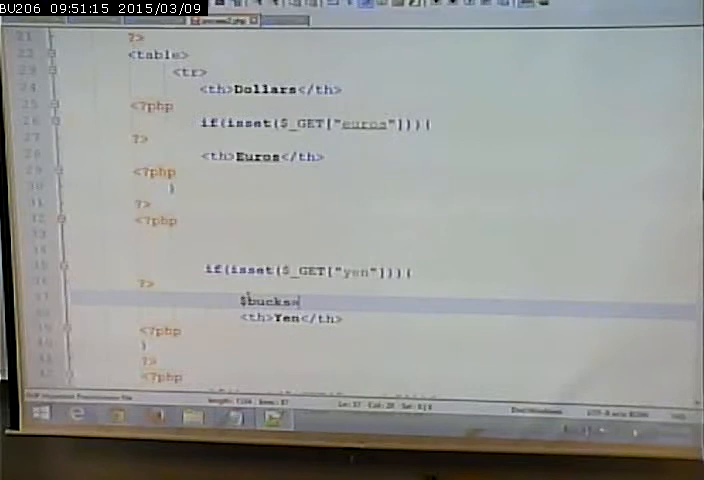
{"action": "type", "text": "10;"}
{"action": "type", "text": "$yen=Convert"}
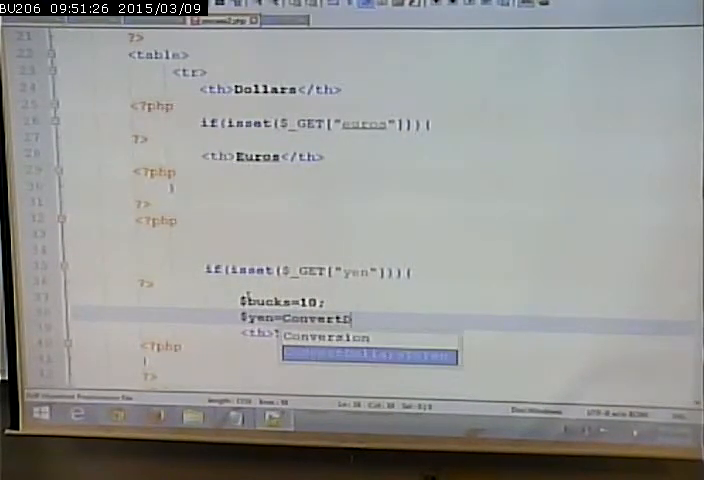
{"action": "type", "text": "DollarsToYen("}
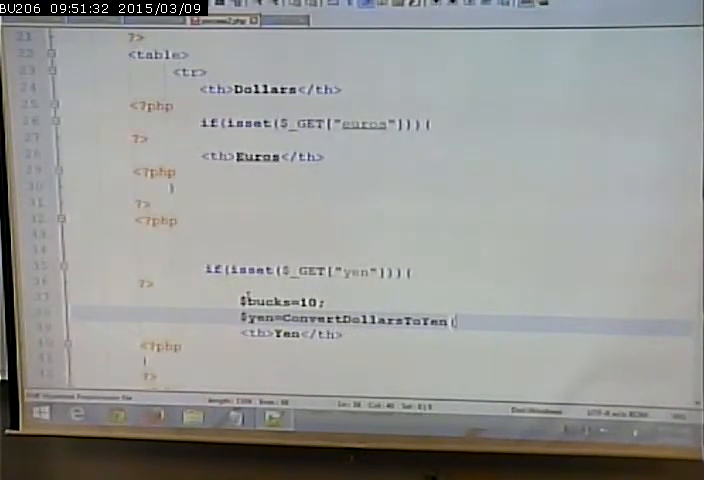
{"action": "type", "text": "$bucks);"}
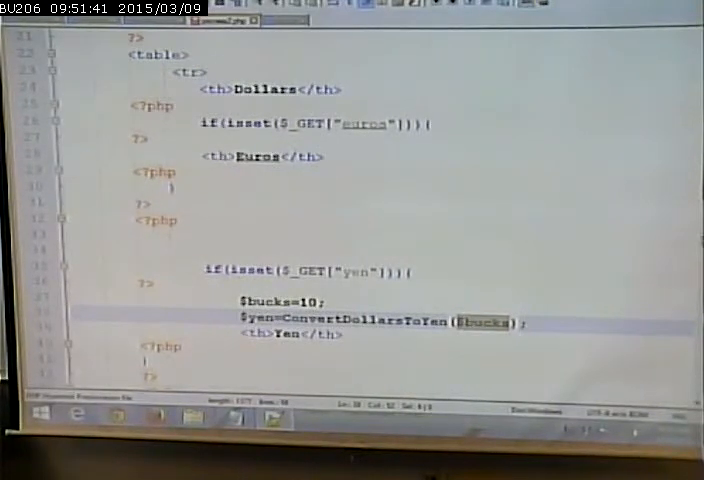
{"action": "scroll", "scroll_direction": "down", "scroll_amount": 3}
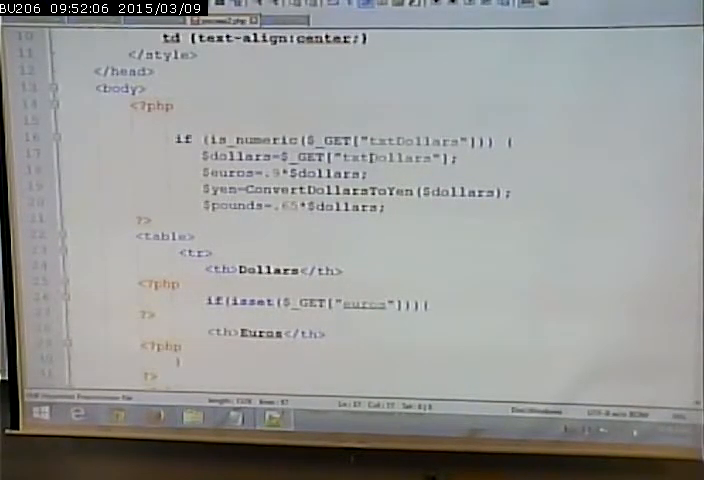
- Copy the ConvertDollarsToYen function and paste a second copy below it
{"action": "scroll", "scroll_direction": "down", "scroll_amount": 3}
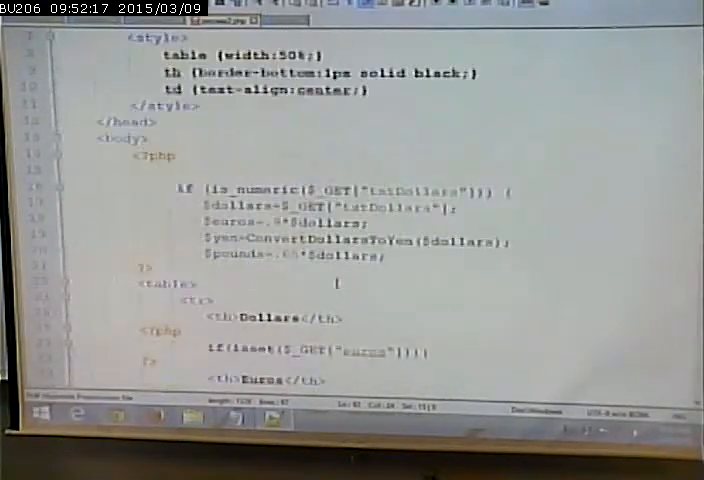
{"action": "scroll", "scroll_direction": "down", "scroll_amount": 3}
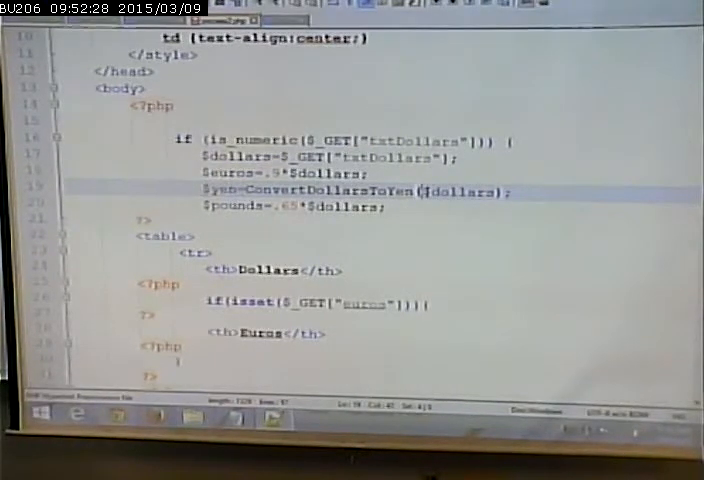
{"action": "double_click", "coordinate": [464, 192]}
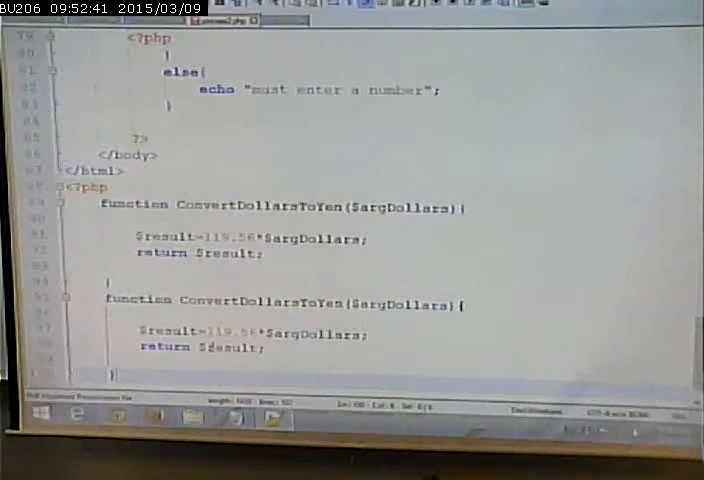
- Rename a pasted copy and make $pounds call ConvertDollarsToPounds($dollars)
{"action": "scroll", "scroll_direction": "down", "scroll_amount": 3}
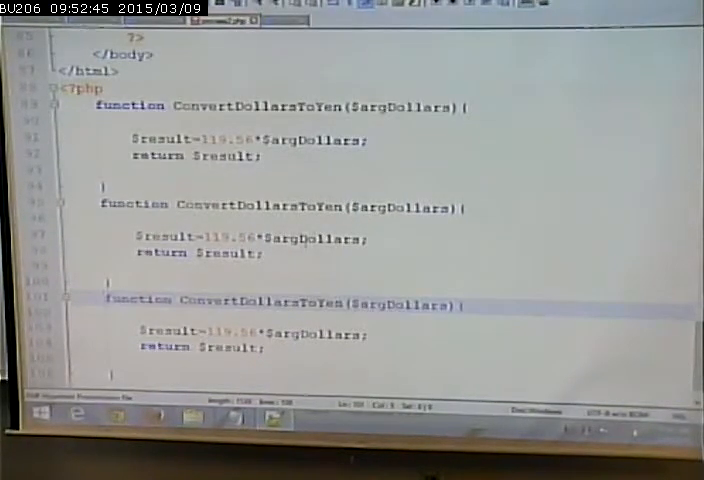
{"action": "double_click", "coordinate": [320, 206]}
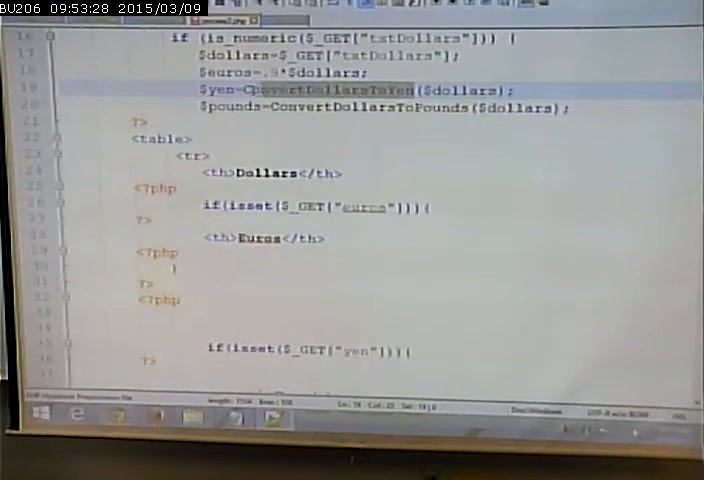
- Replace the euros multiplication with a ConvertDollarsToEuros($dollars) call
{"action": "double_click", "coordinate": [328, 90]}
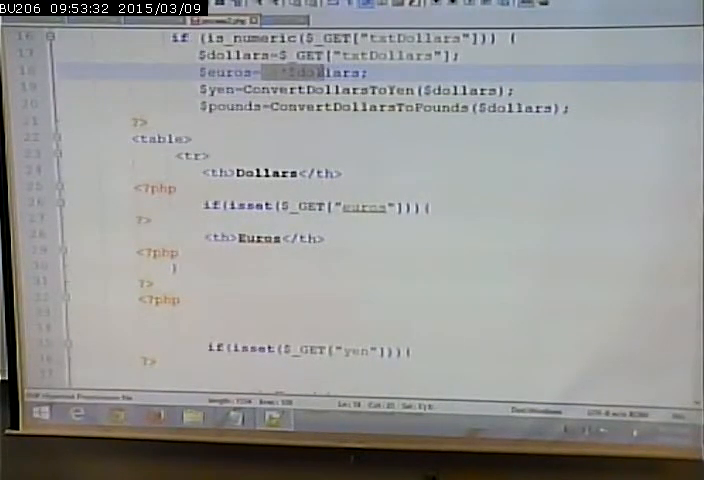
{"action": "type", "text": "ConvertDollarsToYen"}
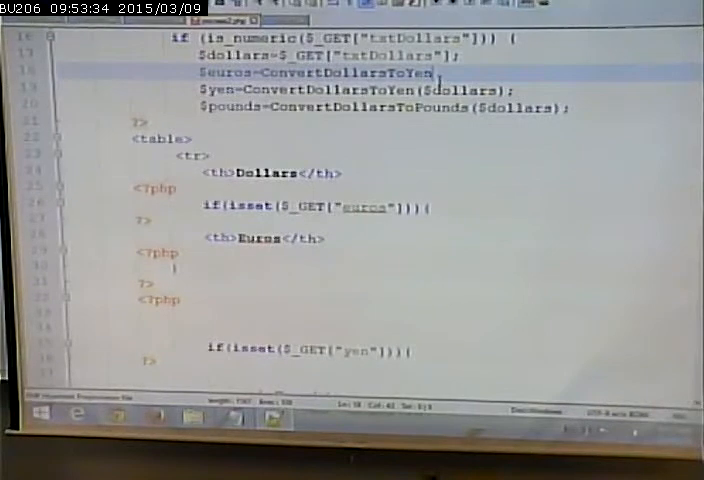
{"action": "key", "text": "BackSpace"}
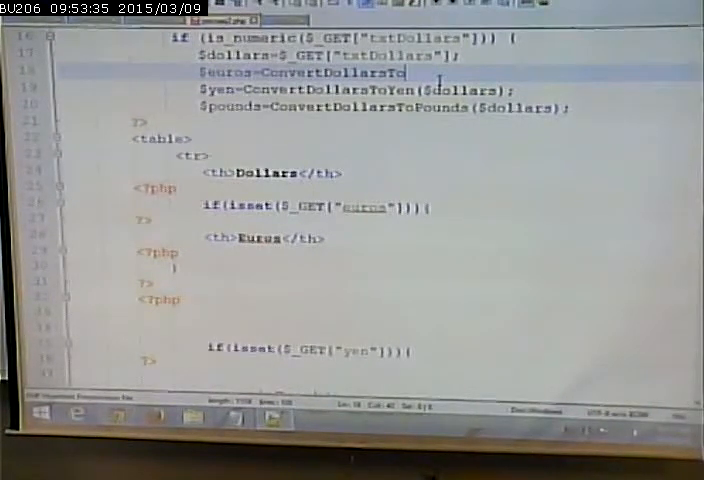
{"action": "type", "text": "Euros()"}
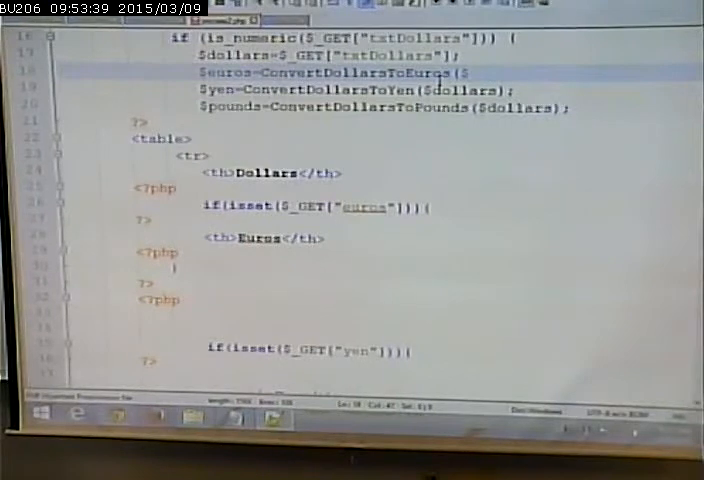
{"action": "type", "text": "$dollars"}
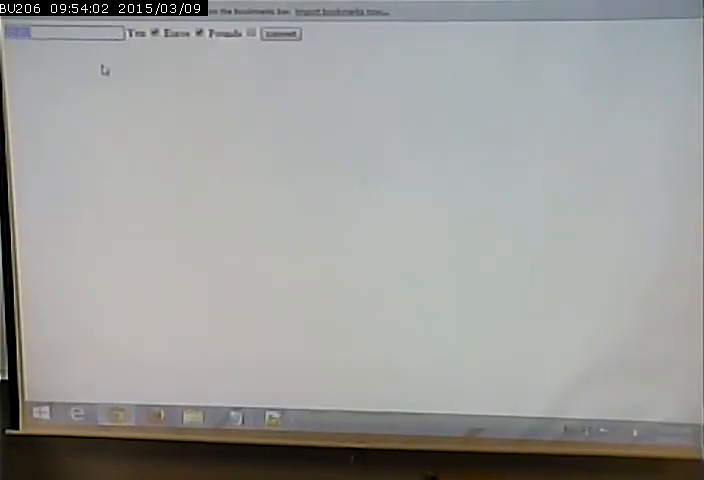
- Enter 111 dollars and submit the form to convert to yen, euros and pounds
{"action": "type", "text": "111"}
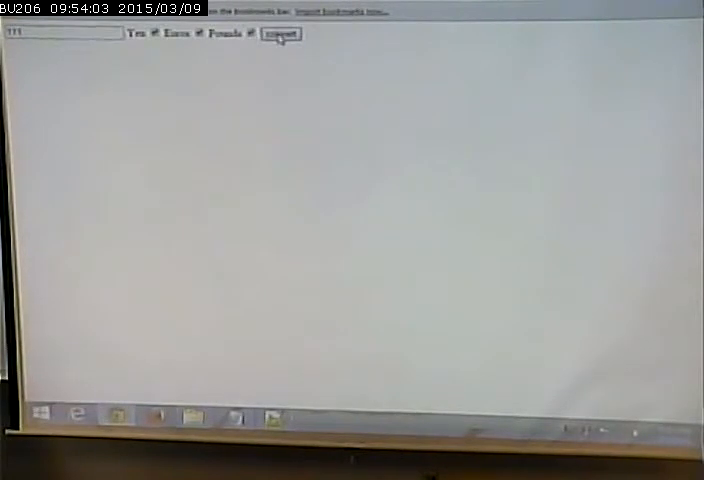
{"action": "left_click", "coordinate": [280, 32]}
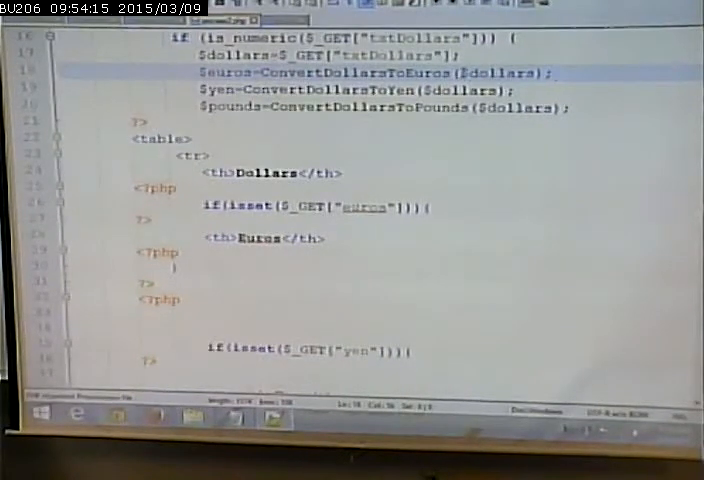
{"action": "double_click", "coordinate": [502, 72]}
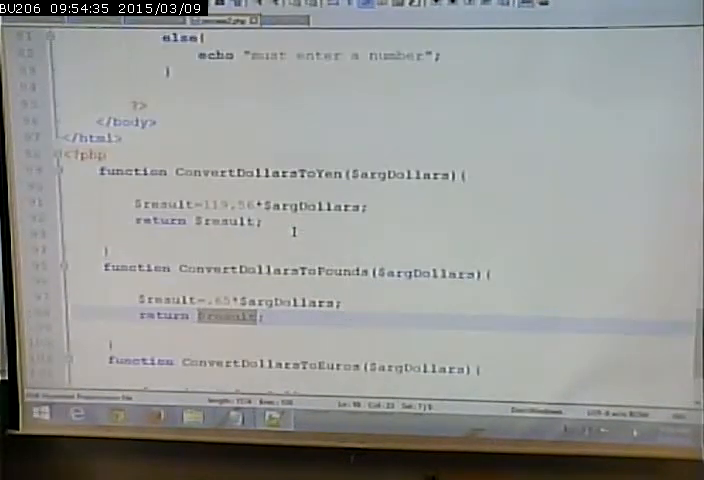
{"action": "scroll", "scroll_direction": "down", "scroll_amount": 3}
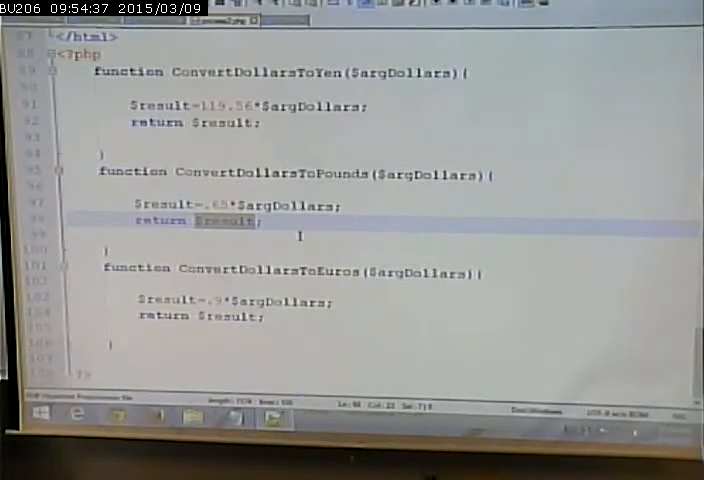